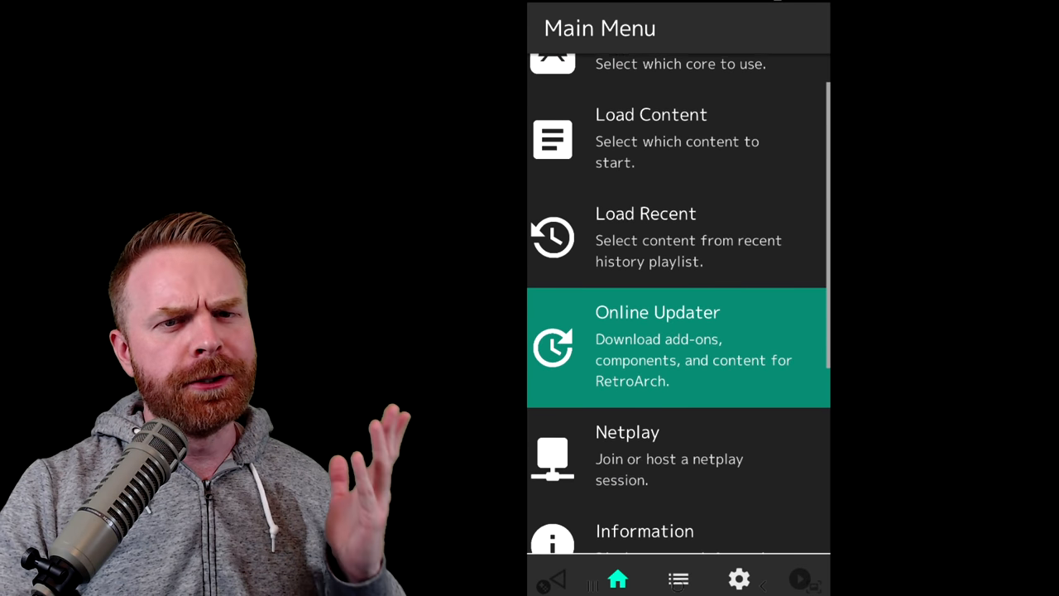
Step: Go from the Main Menu into Load Core and then Download a Core to list cores
{"action": "scroll", "scroll_direction": "down", "scroll_amount": 3}
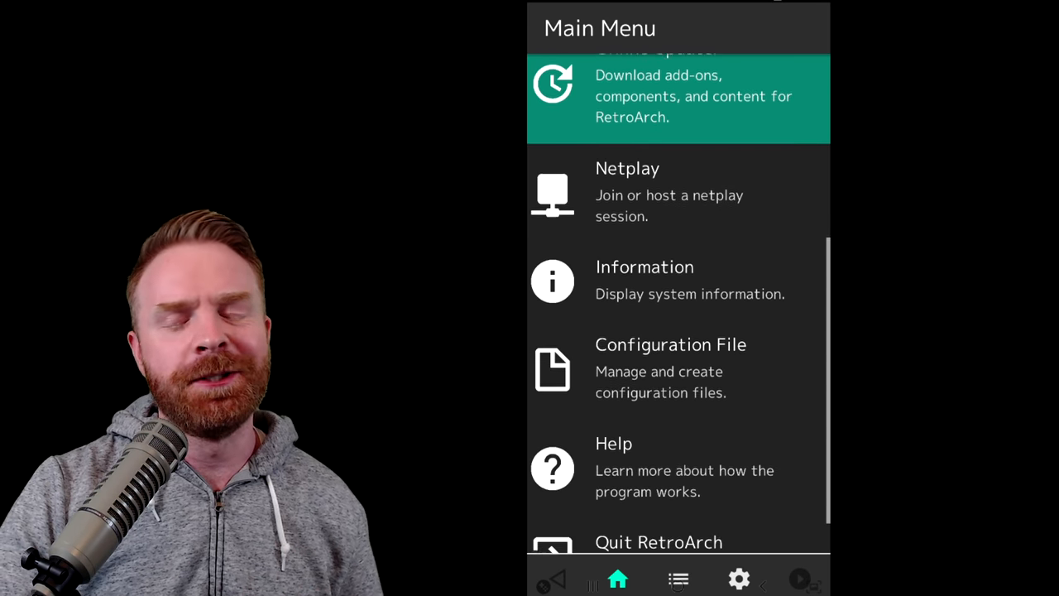
{"action": "scroll", "scroll_direction": "down", "scroll_amount": 3}
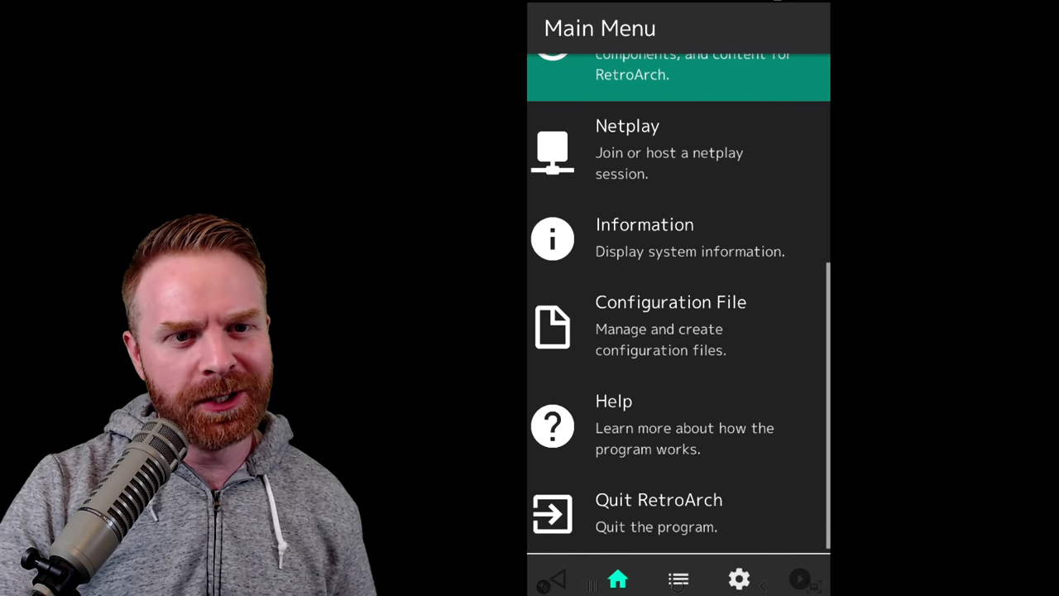
{"action": "scroll", "scroll_direction": "up", "scroll_amount": 3}
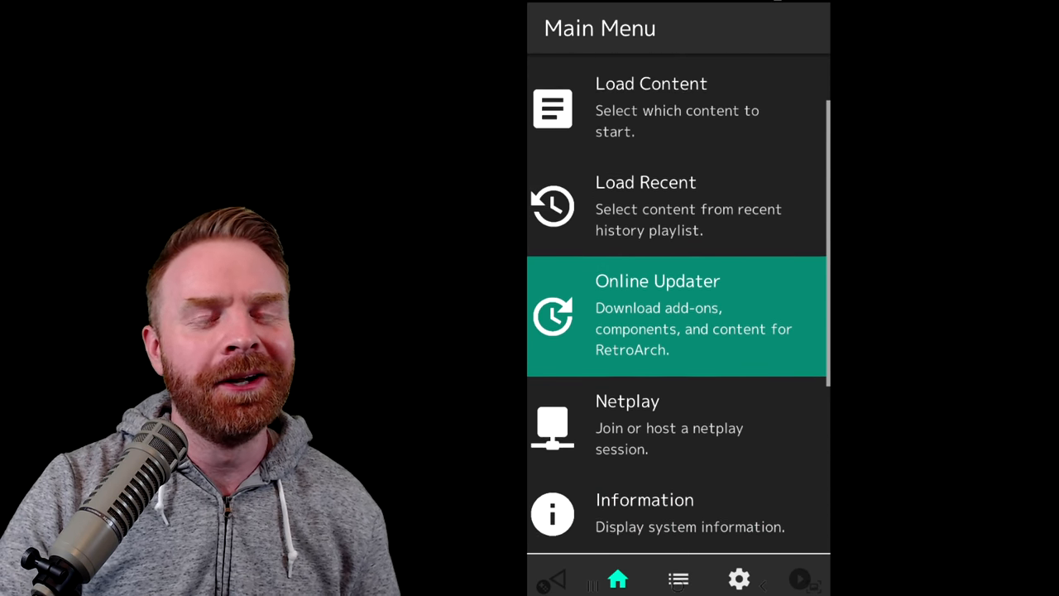
{"action": "scroll", "scroll_direction": "up", "scroll_amount": 3}
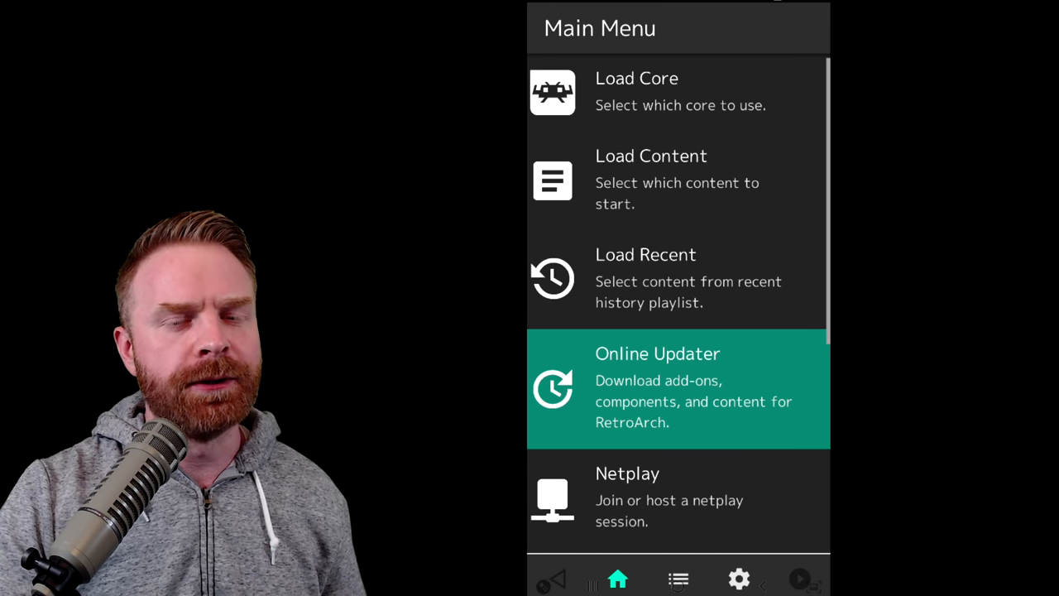
{"action": "key", "text": "Up"}
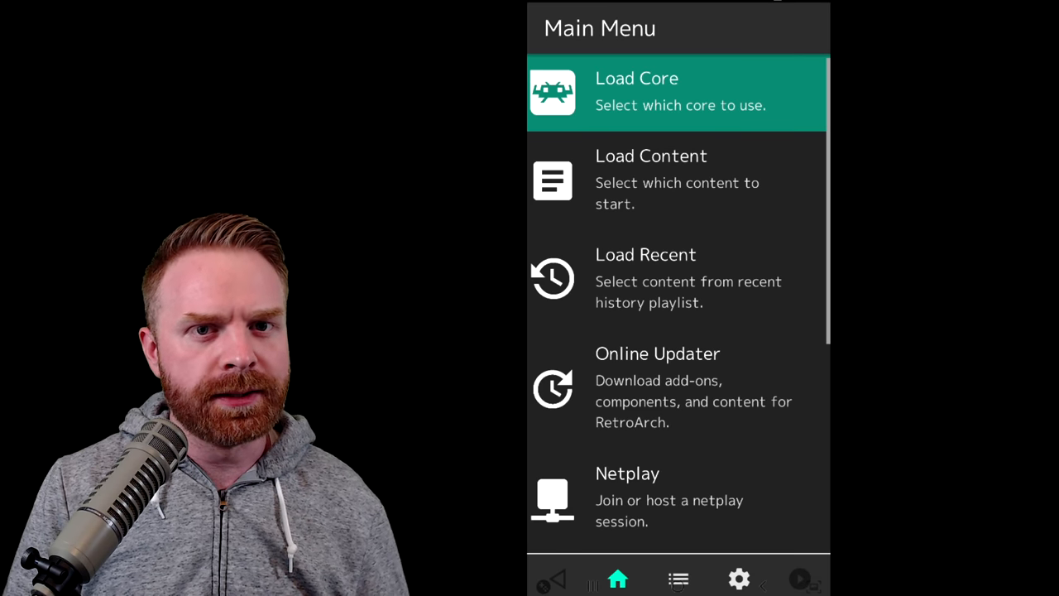
{"action": "left_click", "coordinate": [678, 93]}
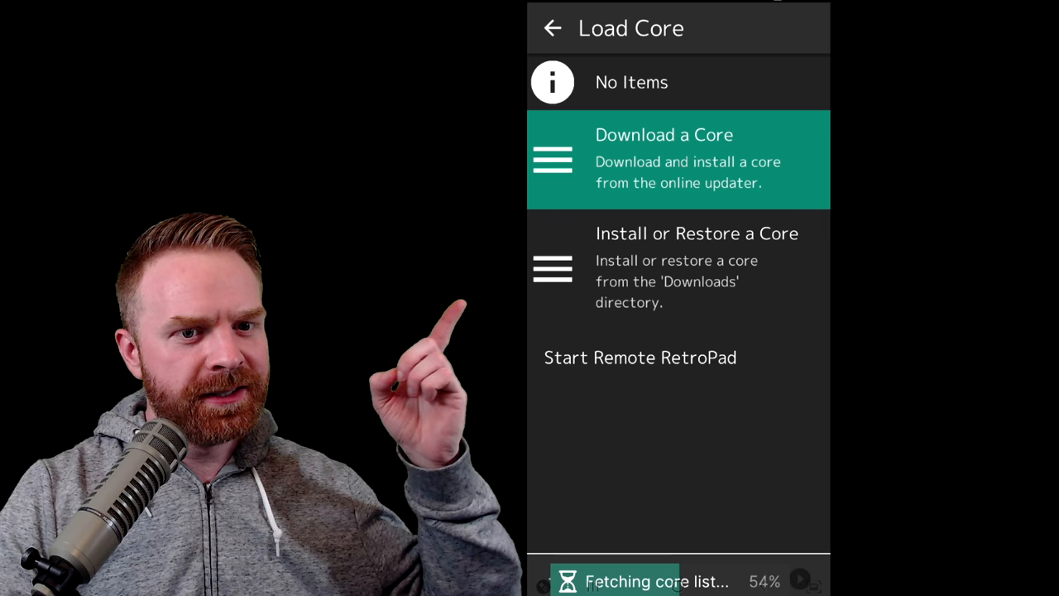
{"action": "left_click", "coordinate": [664, 159]}
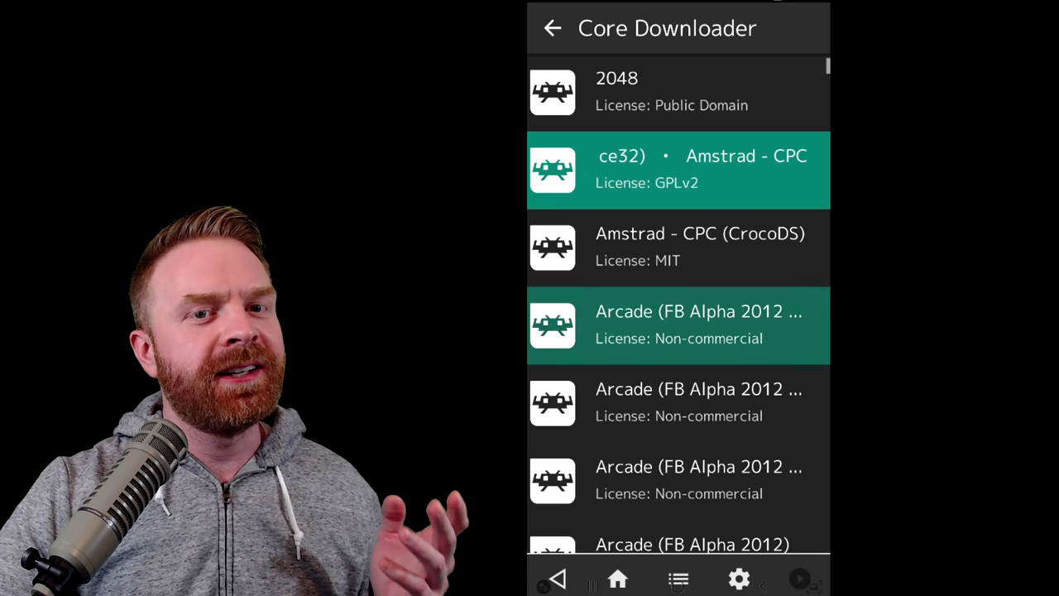
{"action": "scroll", "scroll_direction": "up", "scroll_amount": 3}
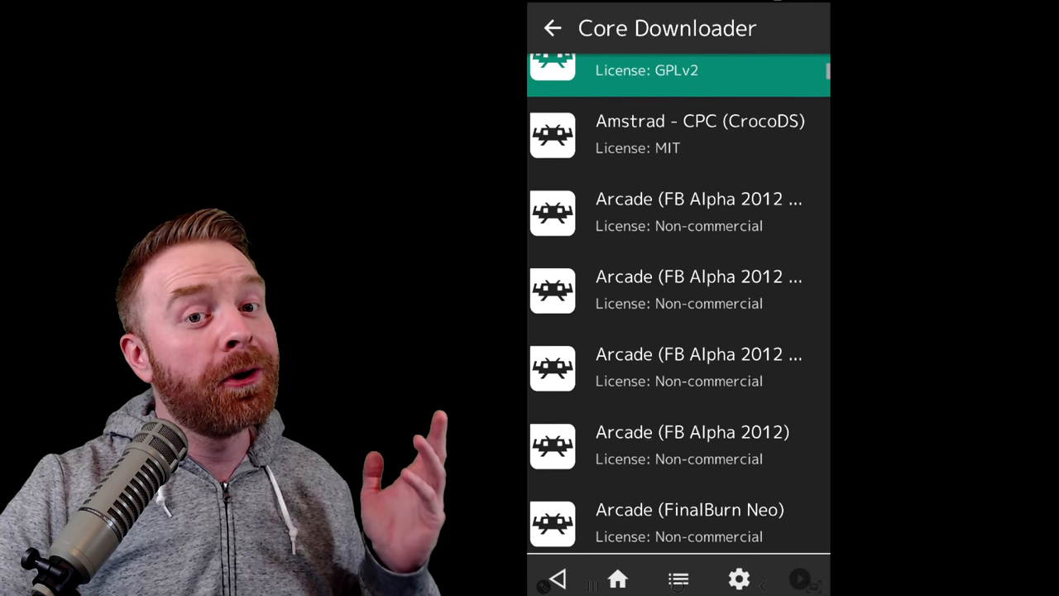
{"action": "scroll", "scroll_direction": "up", "scroll_amount": 3}
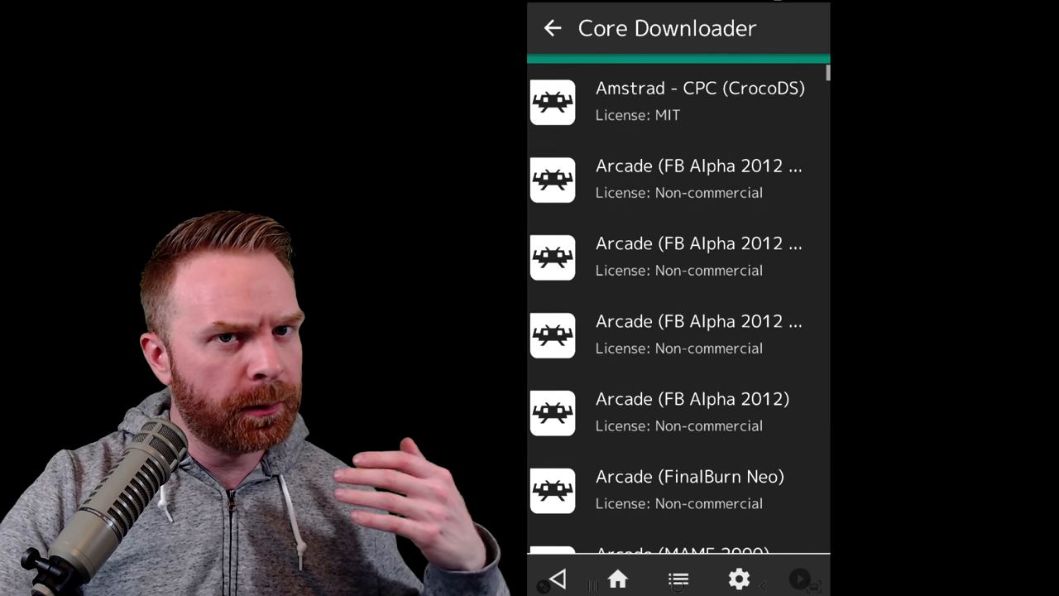
{"action": "scroll", "scroll_direction": "down", "scroll_amount": 3}
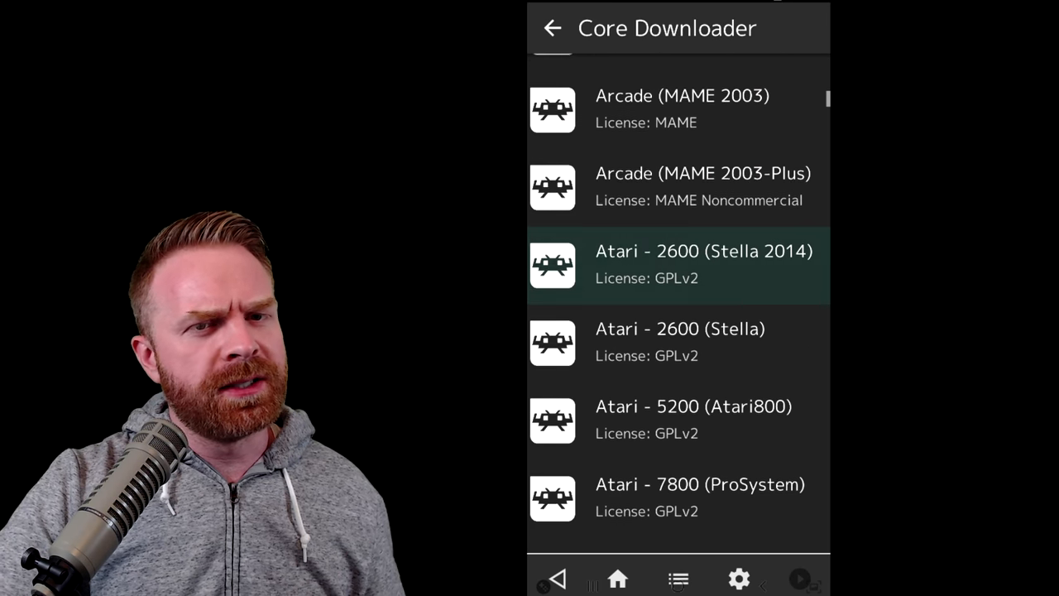
{"action": "scroll", "scroll_direction": "down", "scroll_amount": 3}
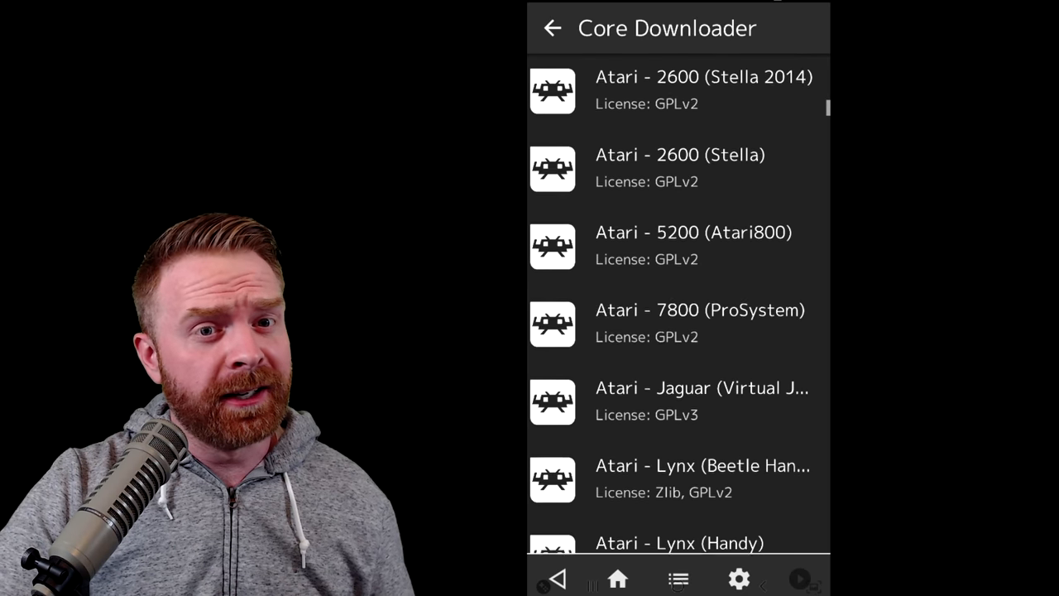
{"action": "scroll", "scroll_direction": "down", "scroll_amount": 3}
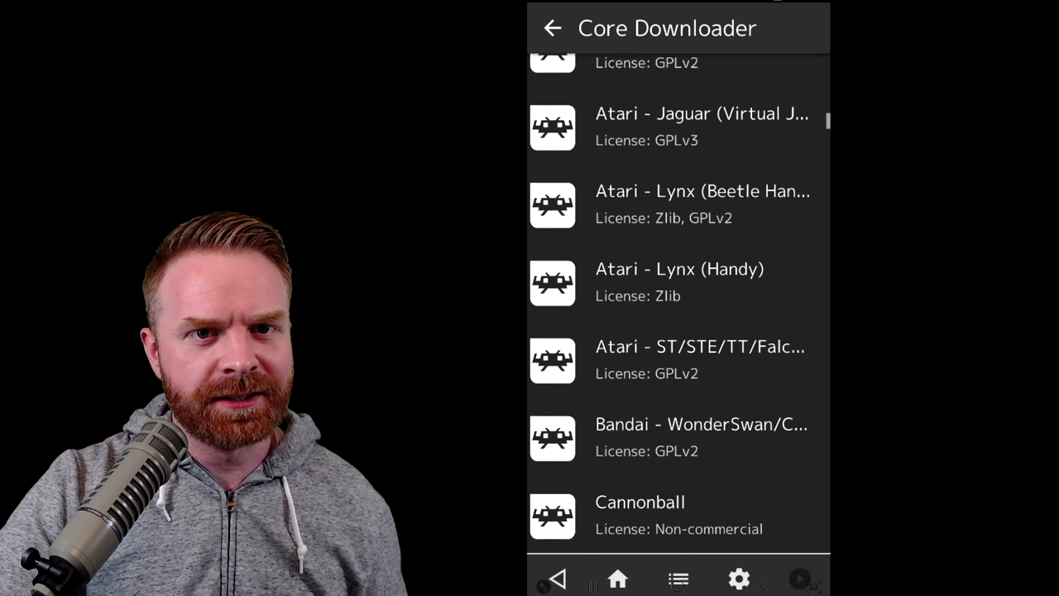
{"action": "scroll", "scroll_direction": "down", "scroll_amount": 3}
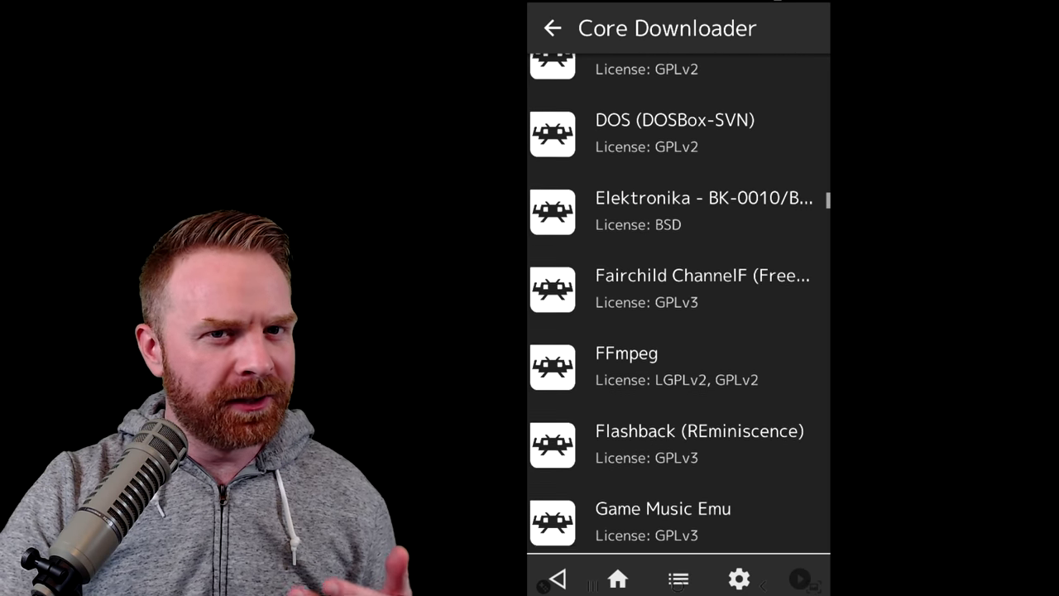
{"action": "scroll", "scroll_direction": "down", "scroll_amount": 3}
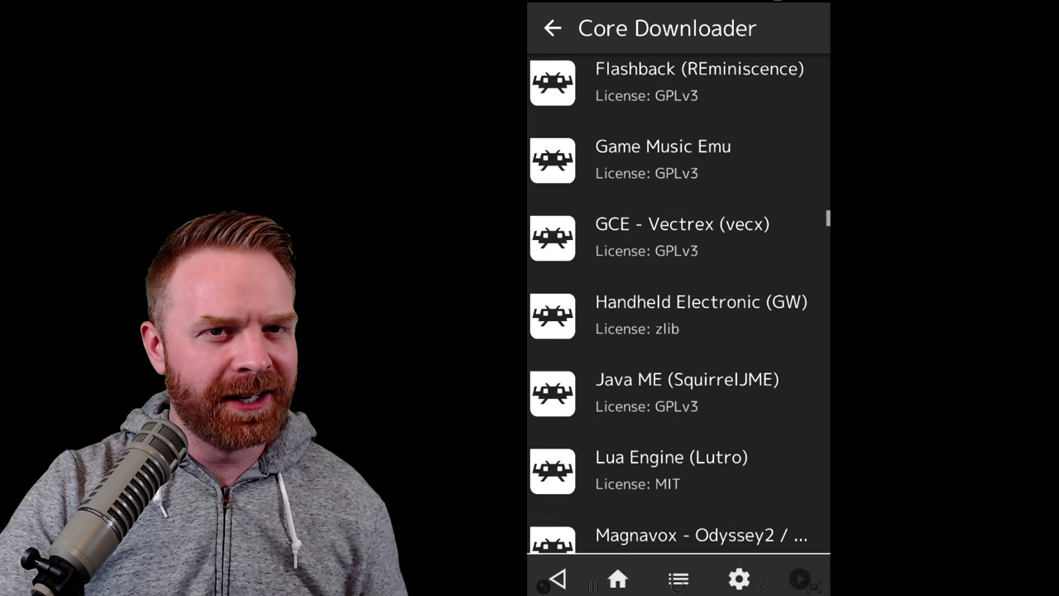
{"action": "scroll", "scroll_direction": "down", "scroll_amount": 3}
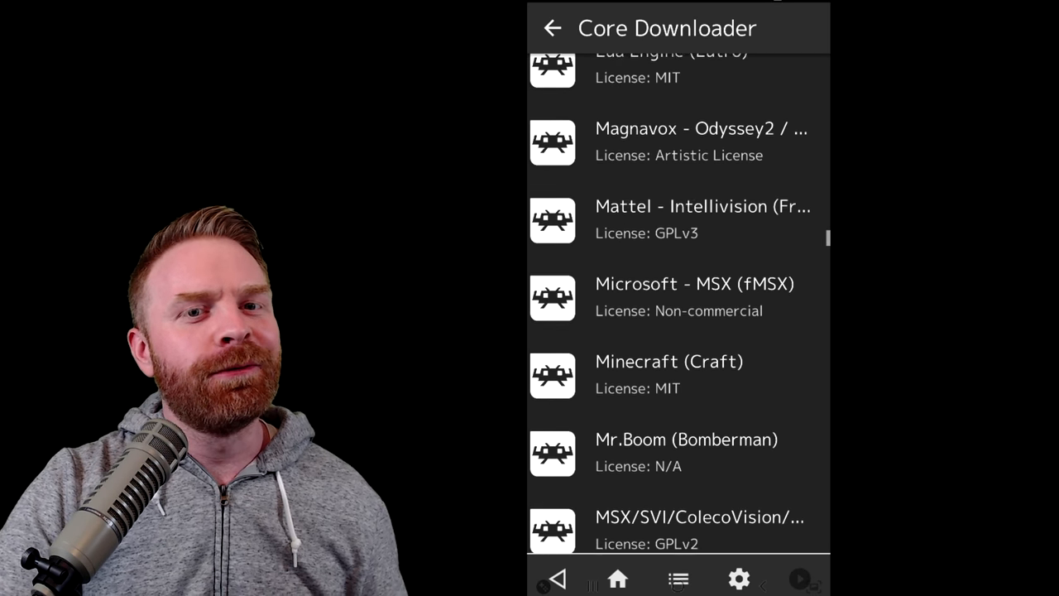
{"action": "scroll", "scroll_direction": "down", "scroll_amount": 3}
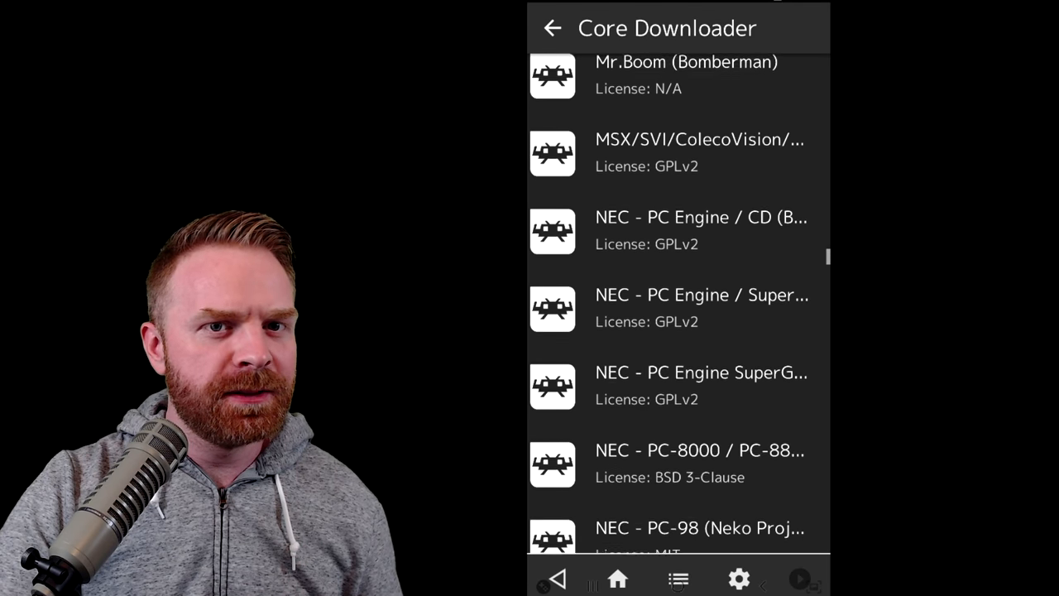
{"action": "scroll", "scroll_direction": "down", "scroll_amount": 3}
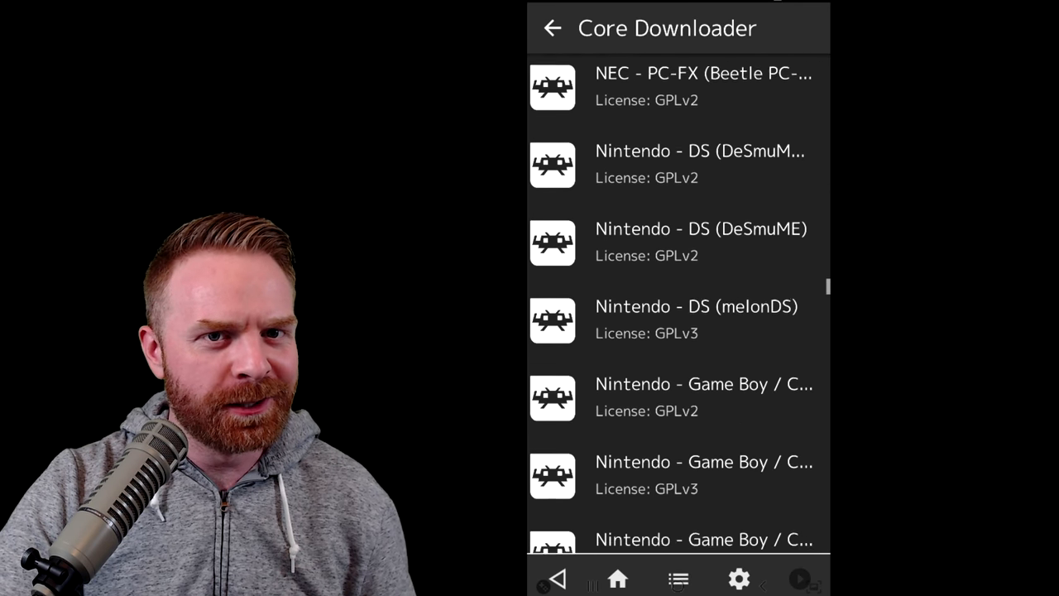
{"action": "scroll", "scroll_direction": "down", "scroll_amount": 3}
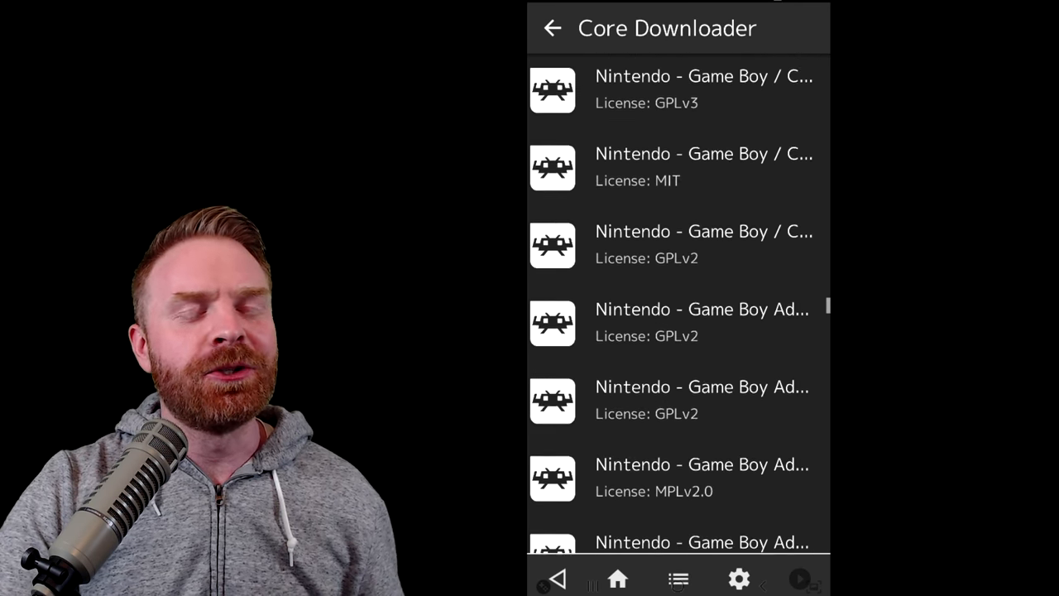
{"action": "scroll", "scroll_direction": "down", "scroll_amount": 3}
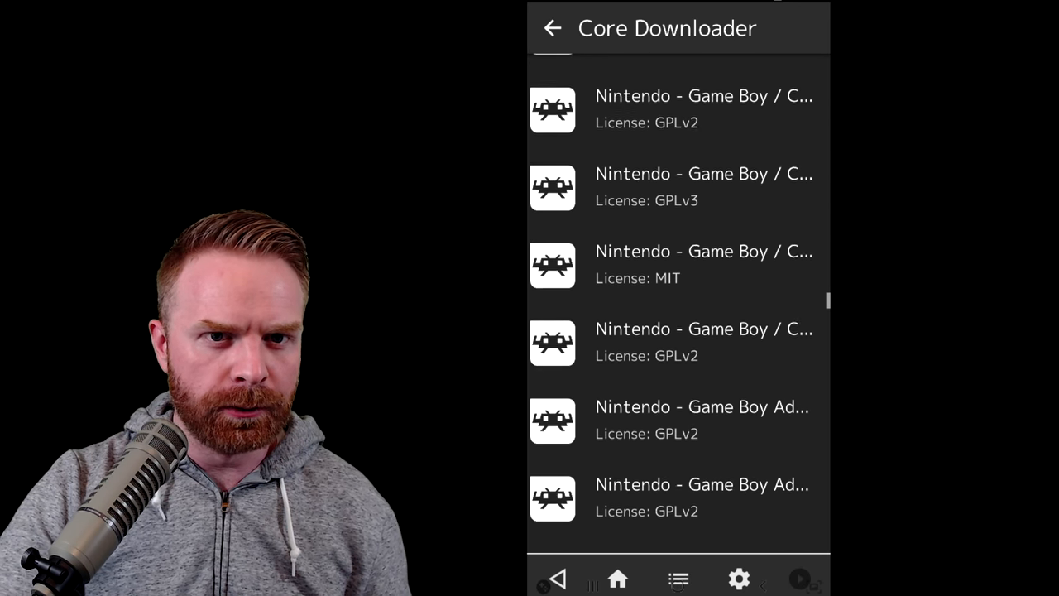
{"action": "scroll", "scroll_direction": "down", "scroll_amount": 3}
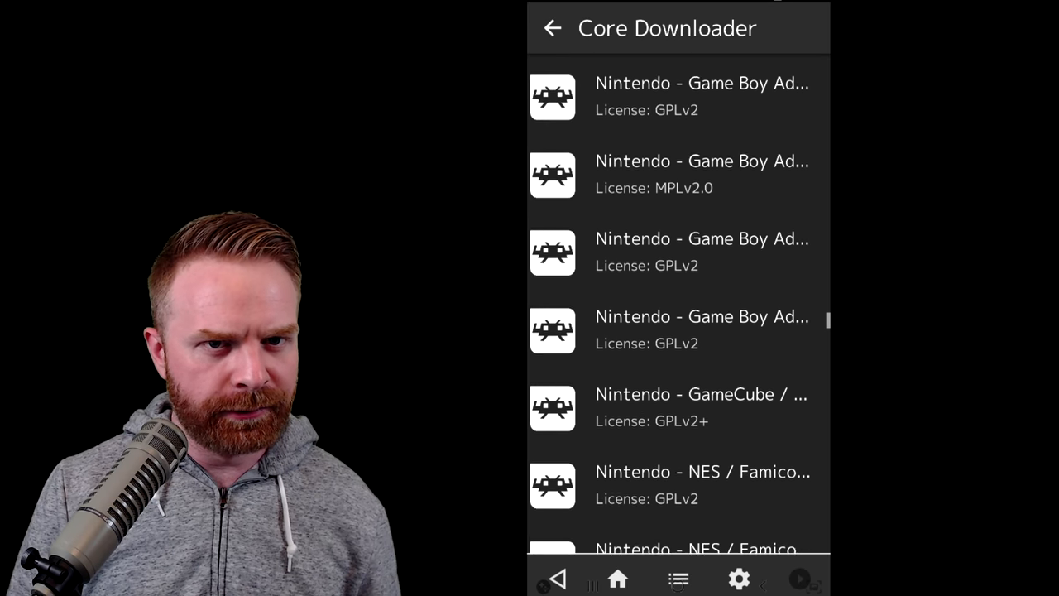
{"action": "scroll", "scroll_direction": "down", "scroll_amount": 3}
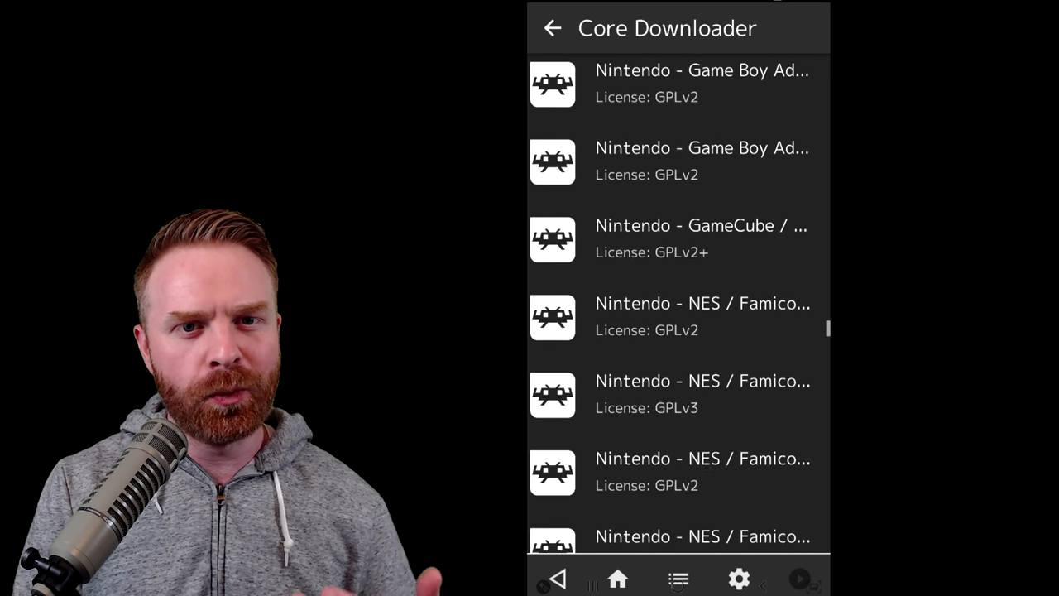
{"action": "left_click", "coordinate": [678, 239]}
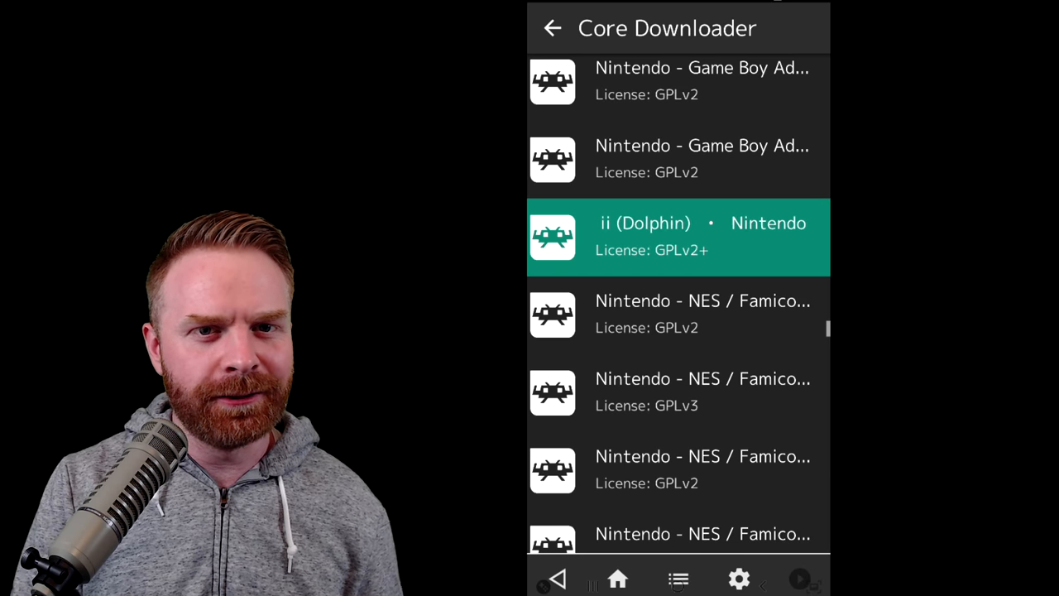
{"action": "scroll", "scroll_direction": "down", "scroll_amount": 3}
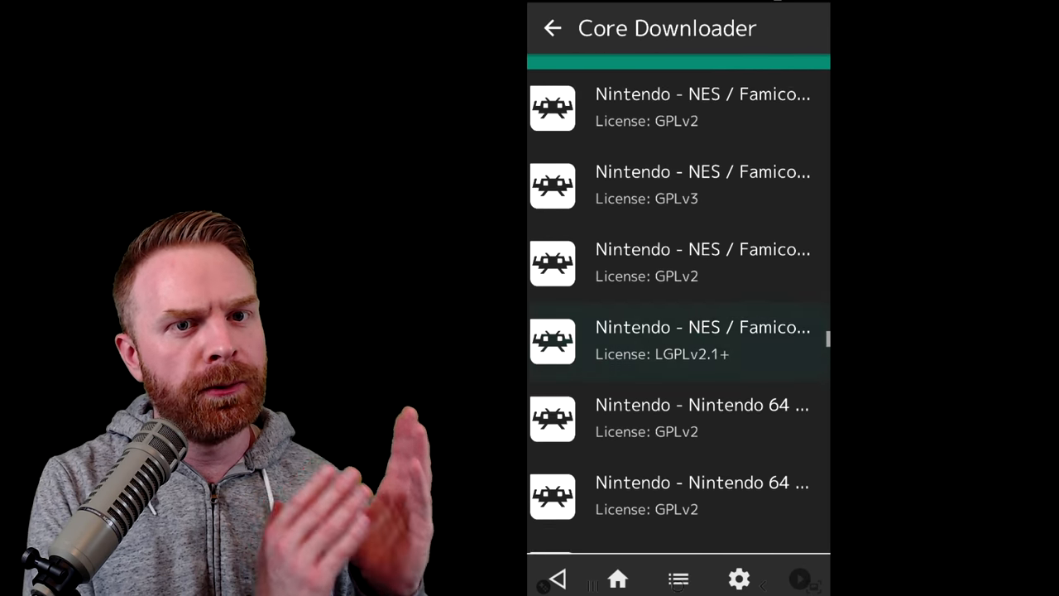
{"action": "scroll", "scroll_direction": "down", "scroll_amount": 3}
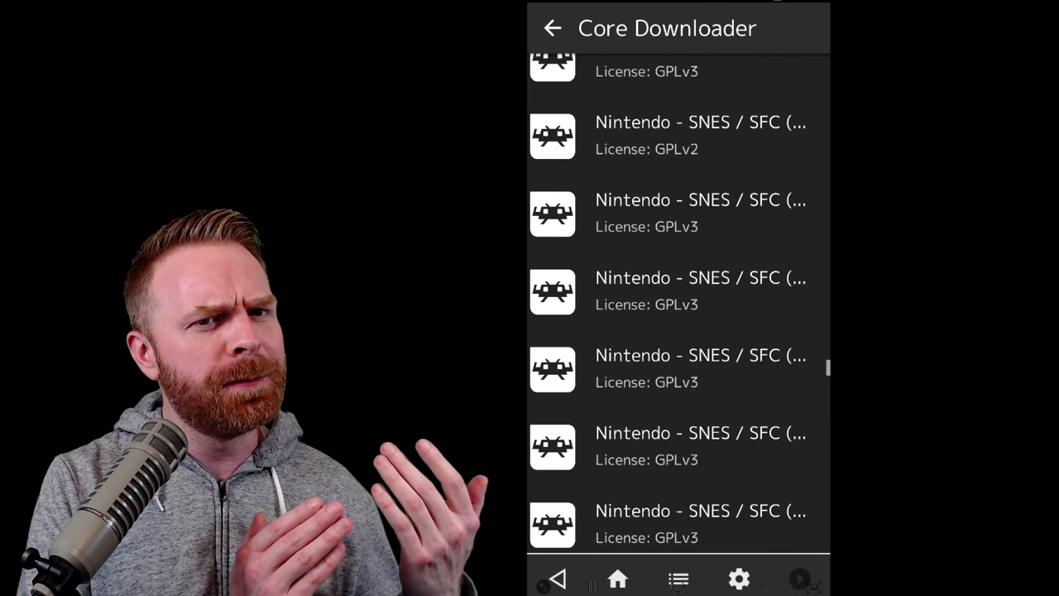
{"action": "scroll", "scroll_direction": "down", "scroll_amount": 3}
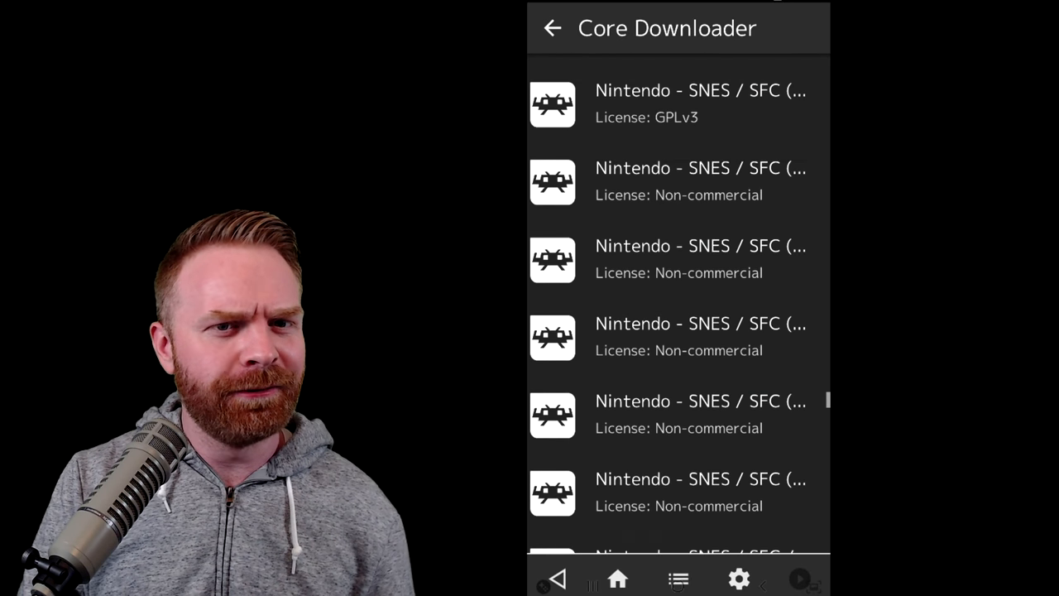
{"action": "scroll", "scroll_direction": "down", "scroll_amount": 3}
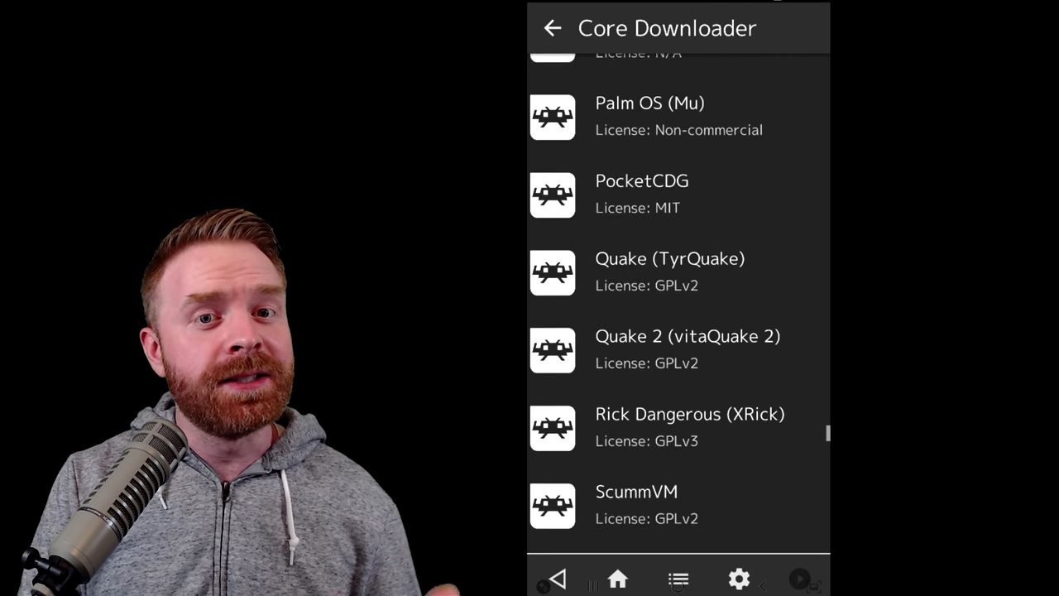
{"action": "scroll", "scroll_direction": "down", "scroll_amount": 3}
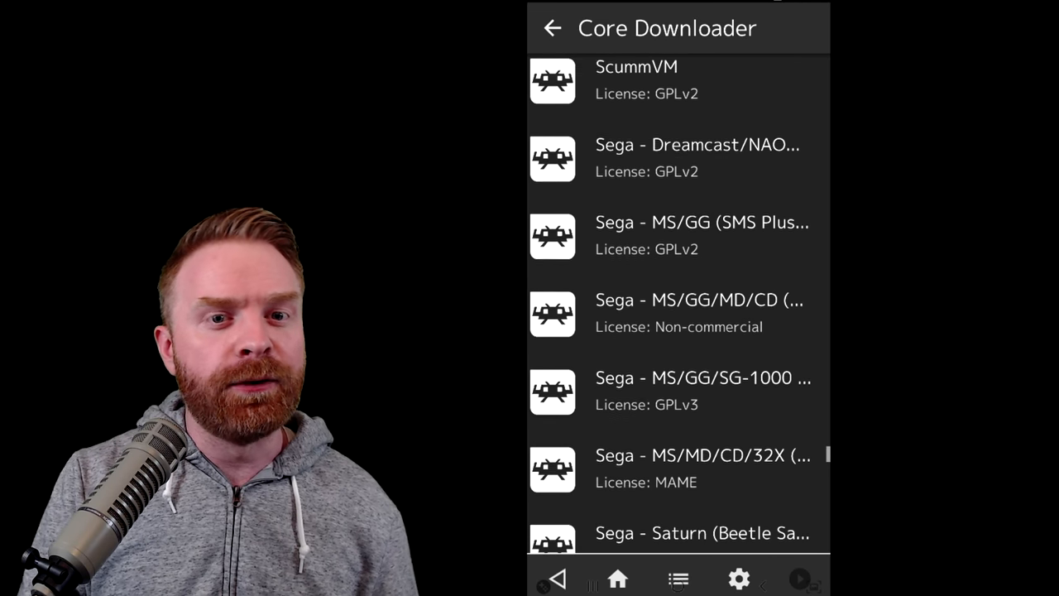
{"action": "scroll", "scroll_direction": "down", "scroll_amount": 3}
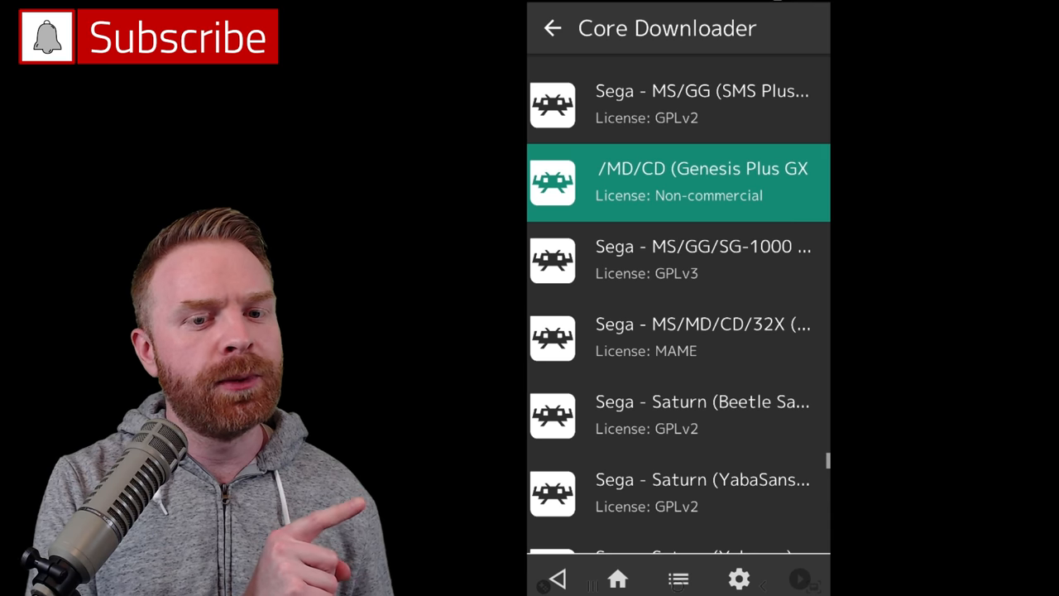
Step: Install the Sega - MS/GG/MD/CD (Genesis Plus GX) core from the Core Downloader
{"action": "scroll", "scroll_direction": "down", "scroll_amount": 3}
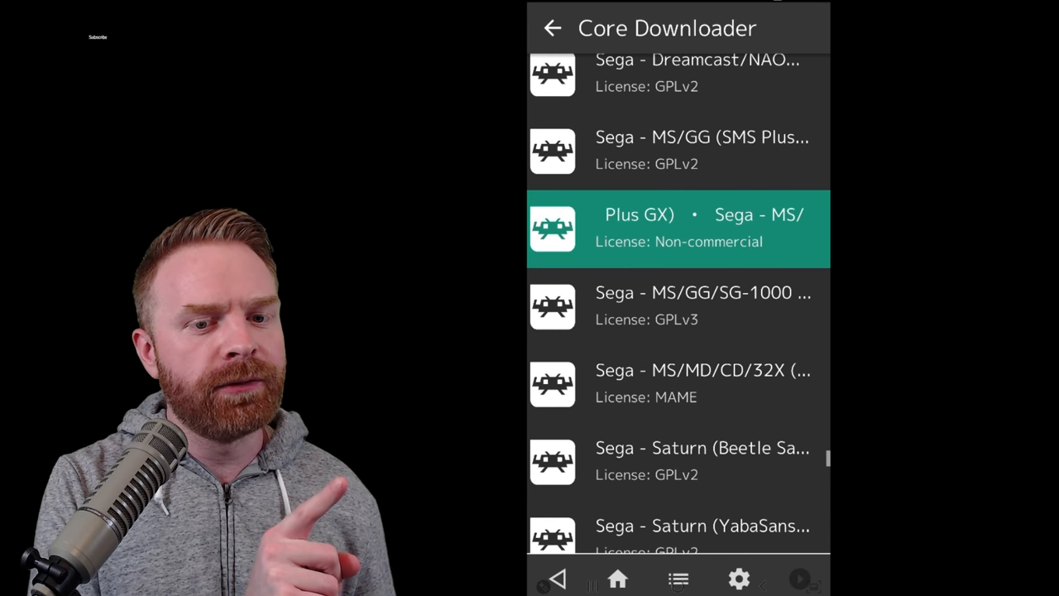
{"action": "scroll", "scroll_direction": "up", "scroll_amount": 3}
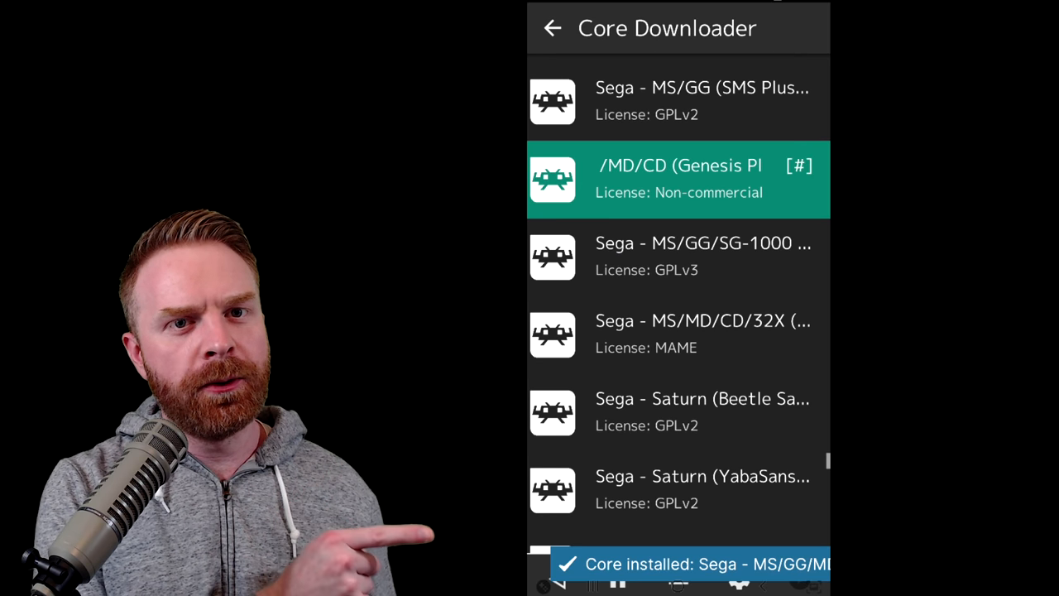
{"action": "left_click", "coordinate": [552, 26]}
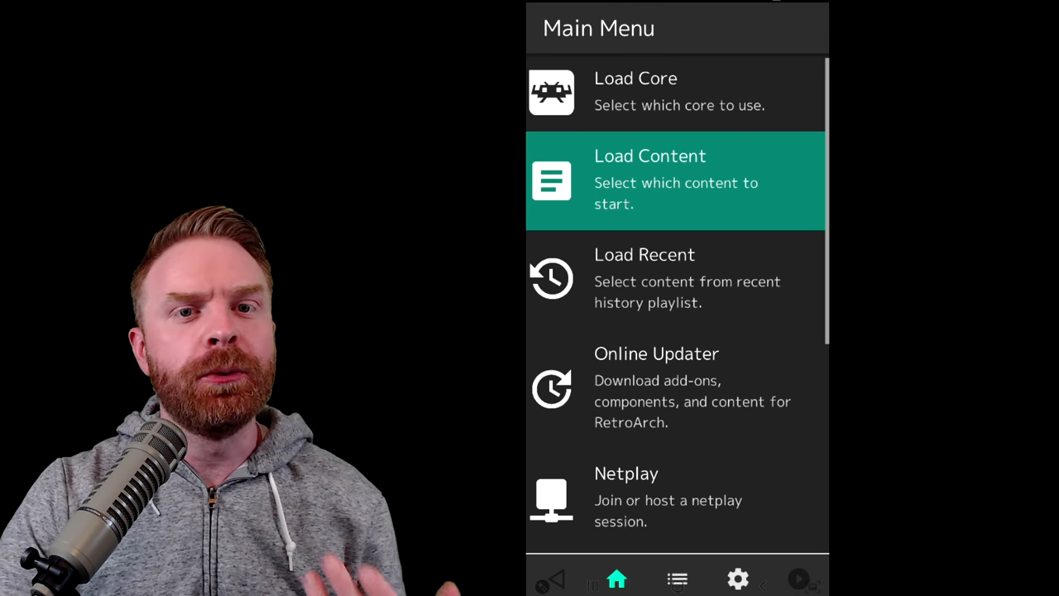
Step: Via Load Content, pick Sonic The Hedgehog 2.gen in the Games > Genesis folder
{"action": "left_click", "coordinate": [675, 180]}
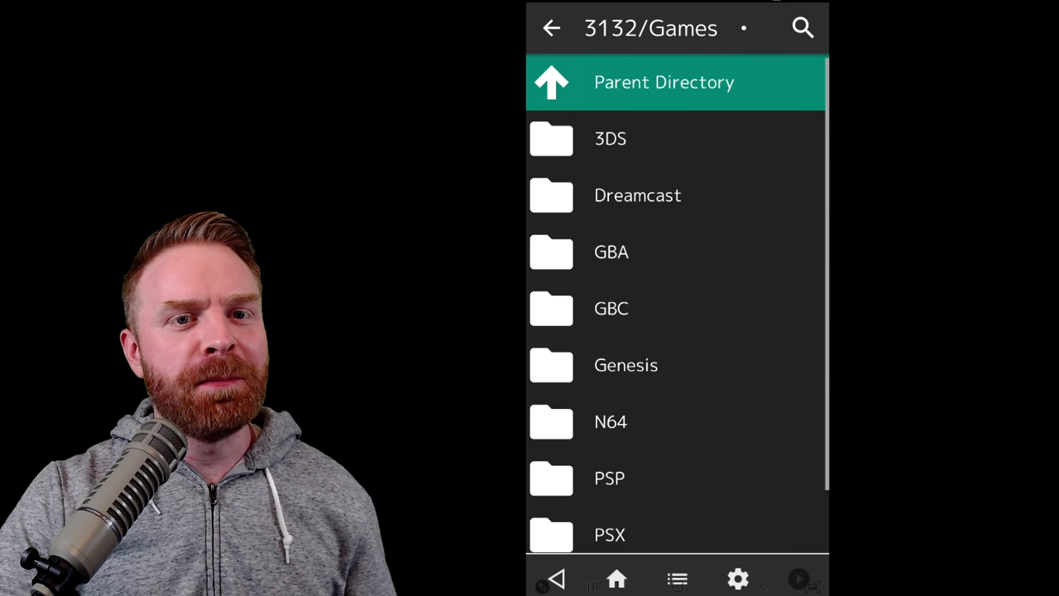
{"action": "left_click", "coordinate": [665, 83]}
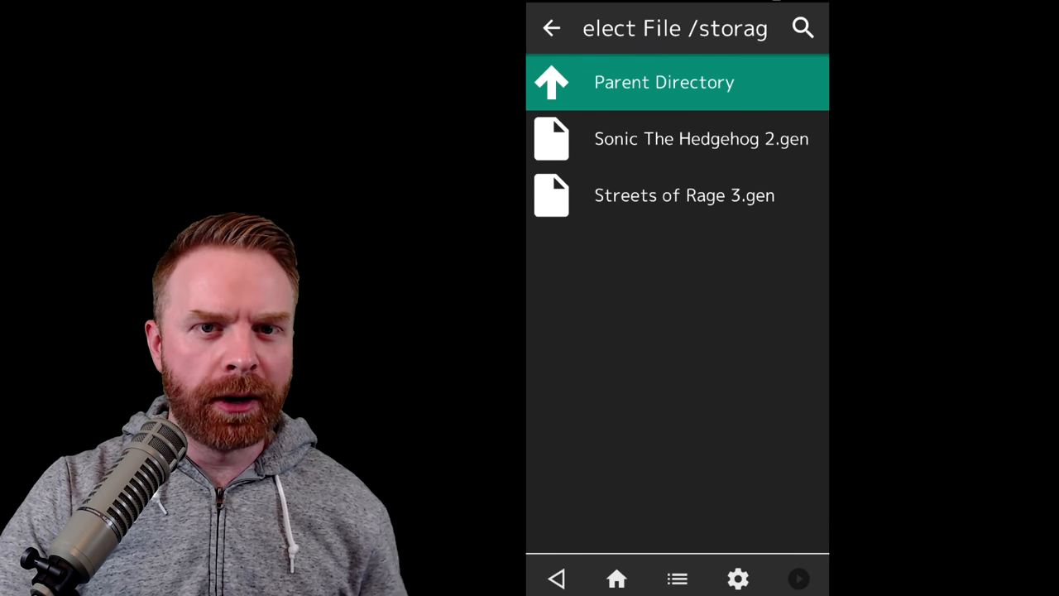
{"action": "left_click", "coordinate": [677, 139]}
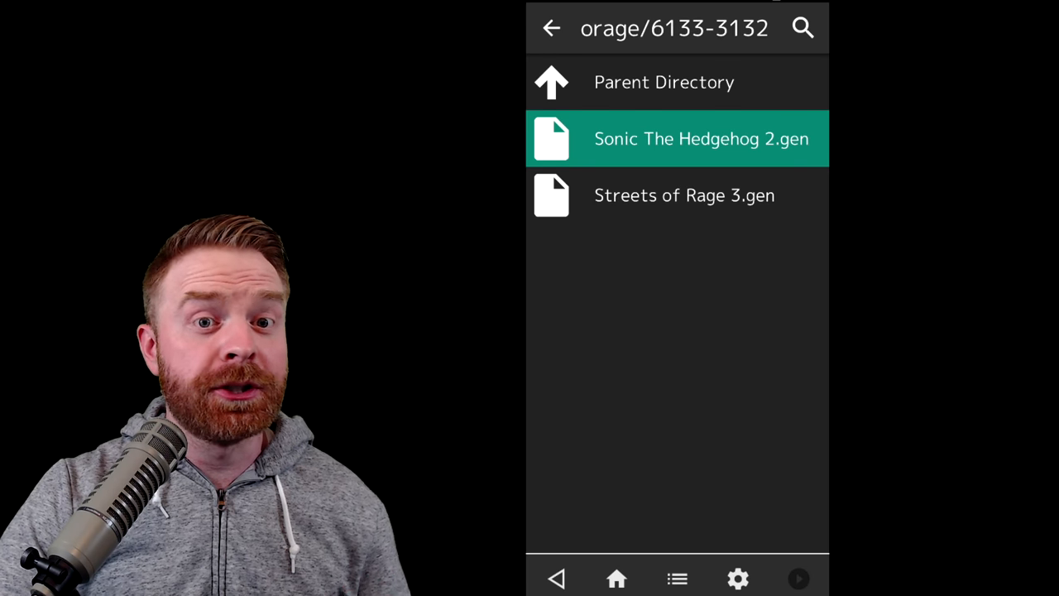
Step: Run Sonic 2 with the first entry under Suggested cores
{"action": "left_click", "coordinate": [701, 139]}
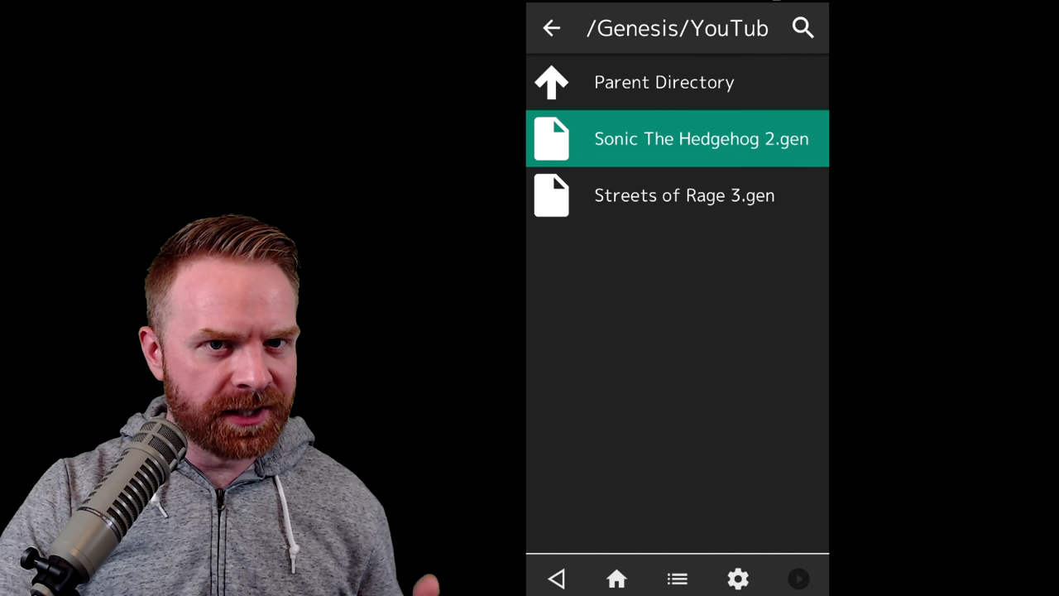
{"action": "left_click", "coordinate": [702, 139]}
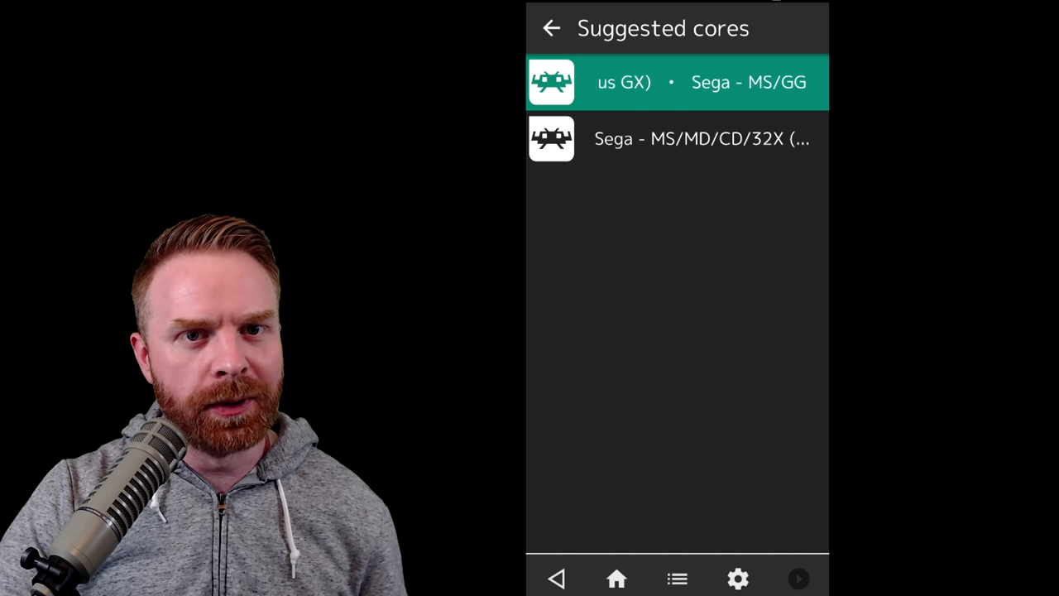
{"action": "left_click", "coordinate": [677, 82]}
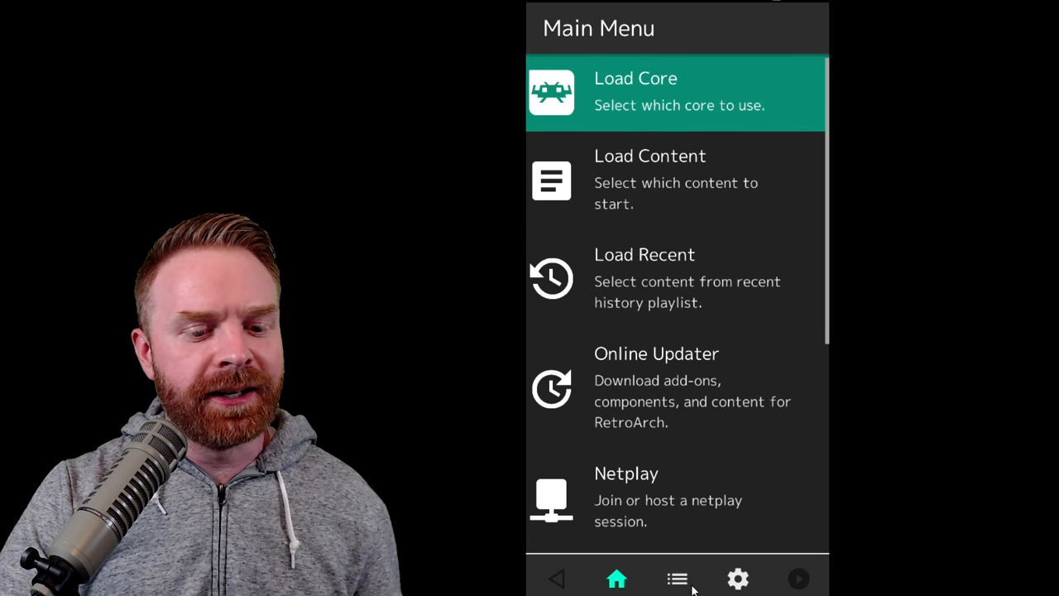
{"action": "mouse_move", "coordinate": [682, 556]}
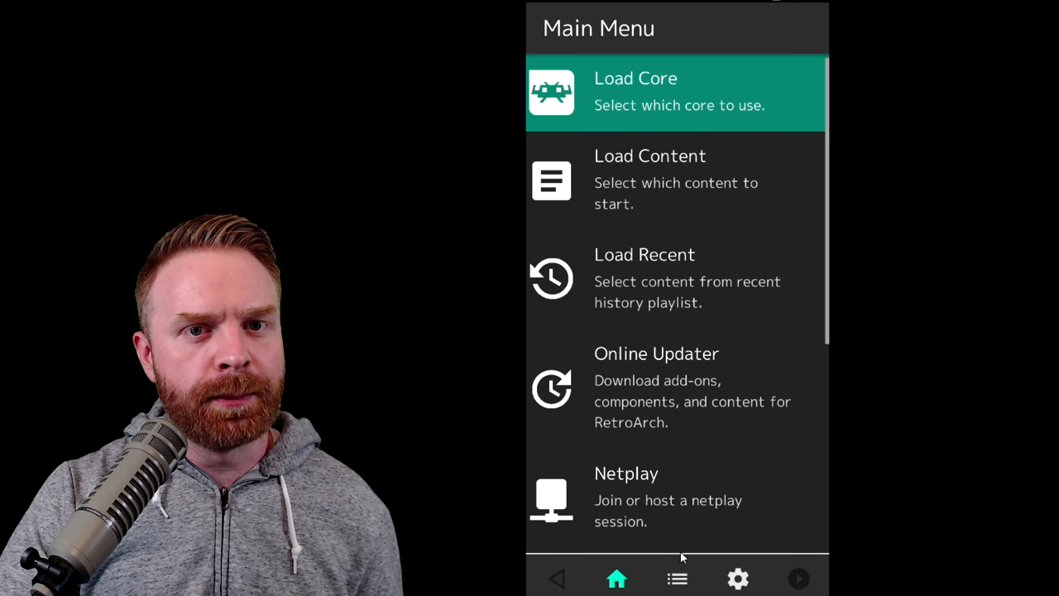
Step: Browse the Playlists page with Scan Directory, Scan File, Manual Scan and Favorites
{"action": "left_click", "coordinate": [677, 578]}
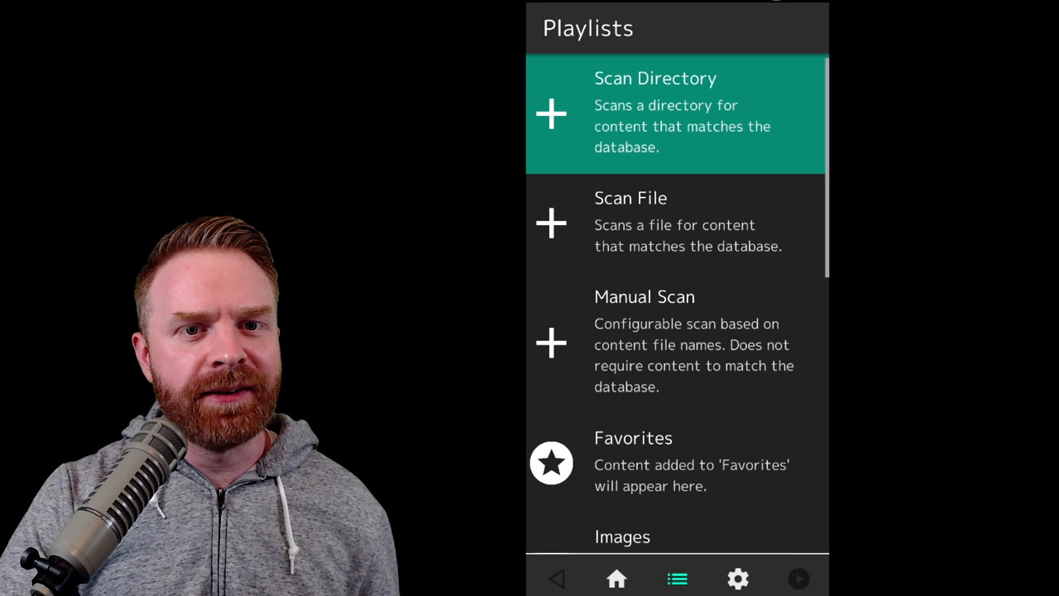
{"action": "scroll", "scroll_direction": "down", "scroll_amount": 3}
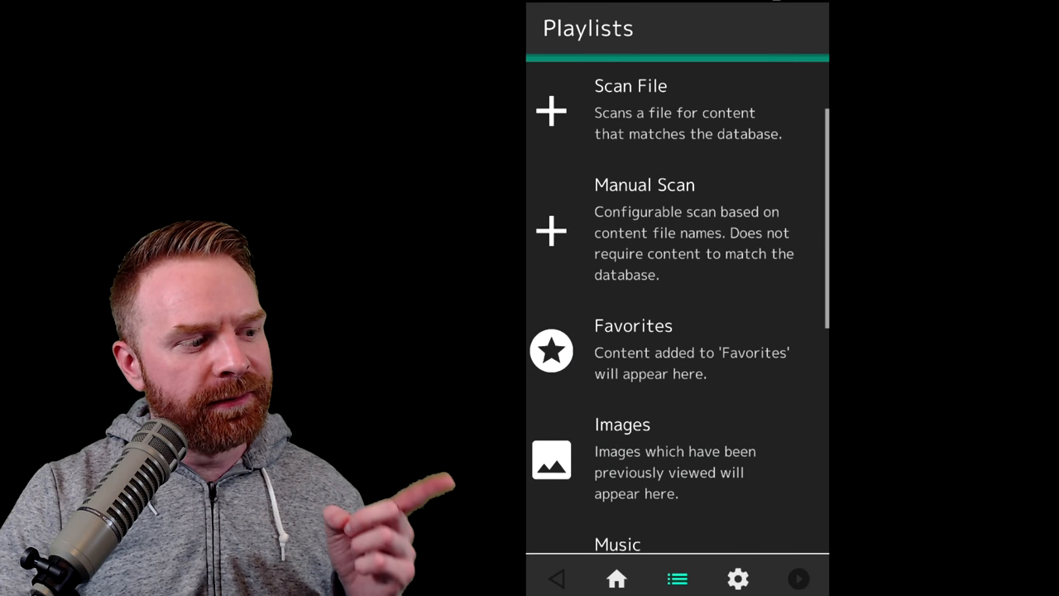
{"action": "scroll", "scroll_direction": "down", "scroll_amount": 3}
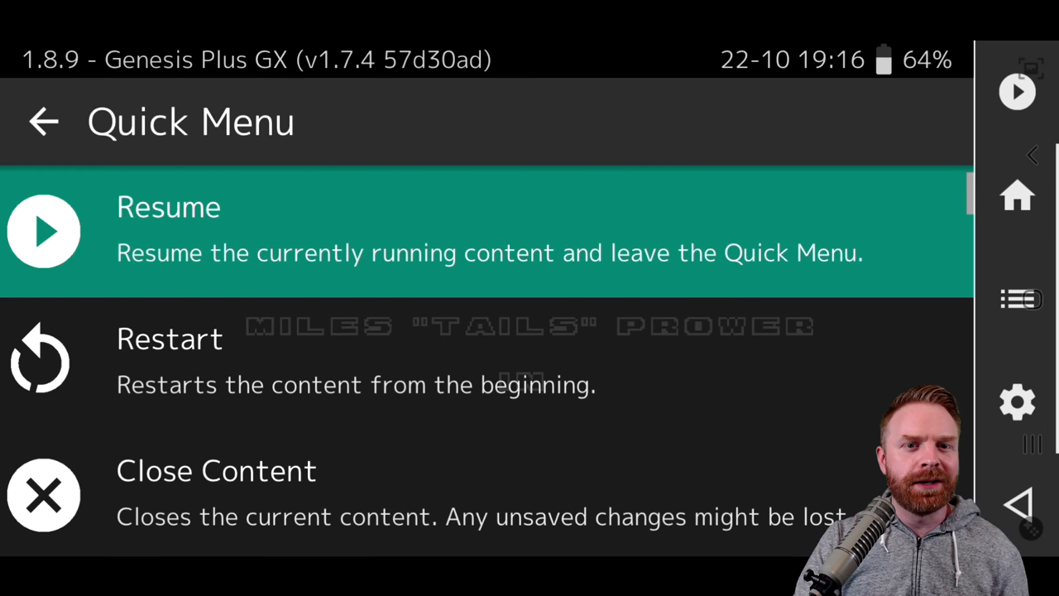
{"action": "scroll", "scroll_direction": "down", "scroll_amount": 3}
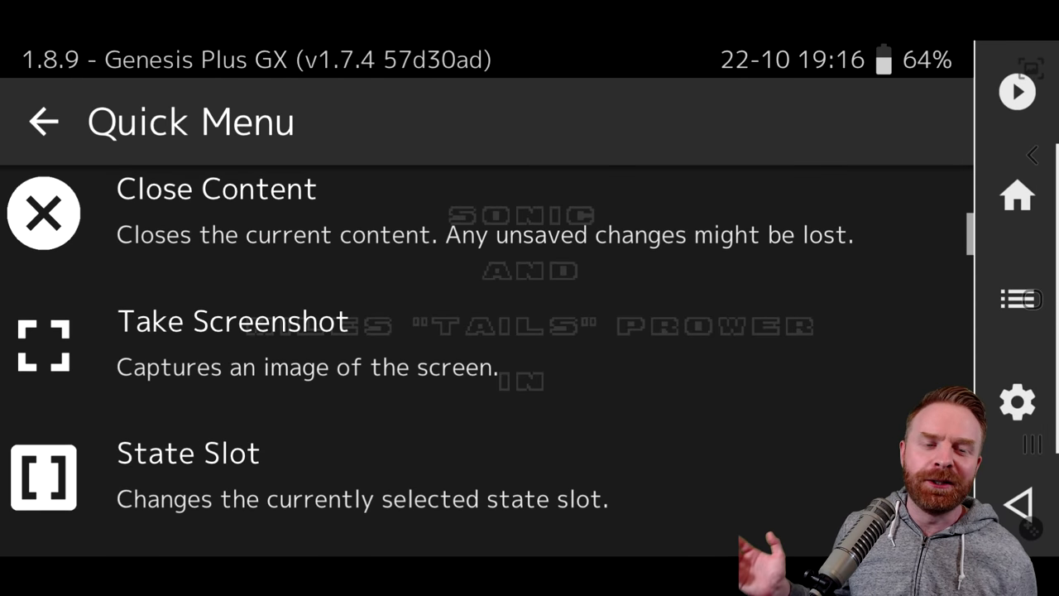
{"action": "scroll", "scroll_direction": "down", "scroll_amount": 3}
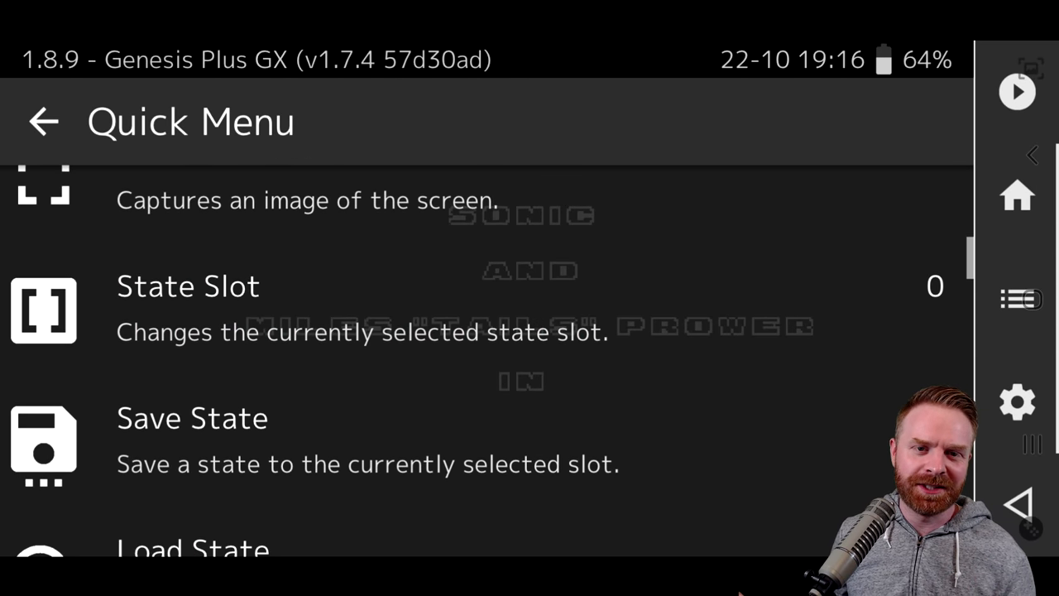
{"action": "scroll", "scroll_direction": "down", "scroll_amount": 3}
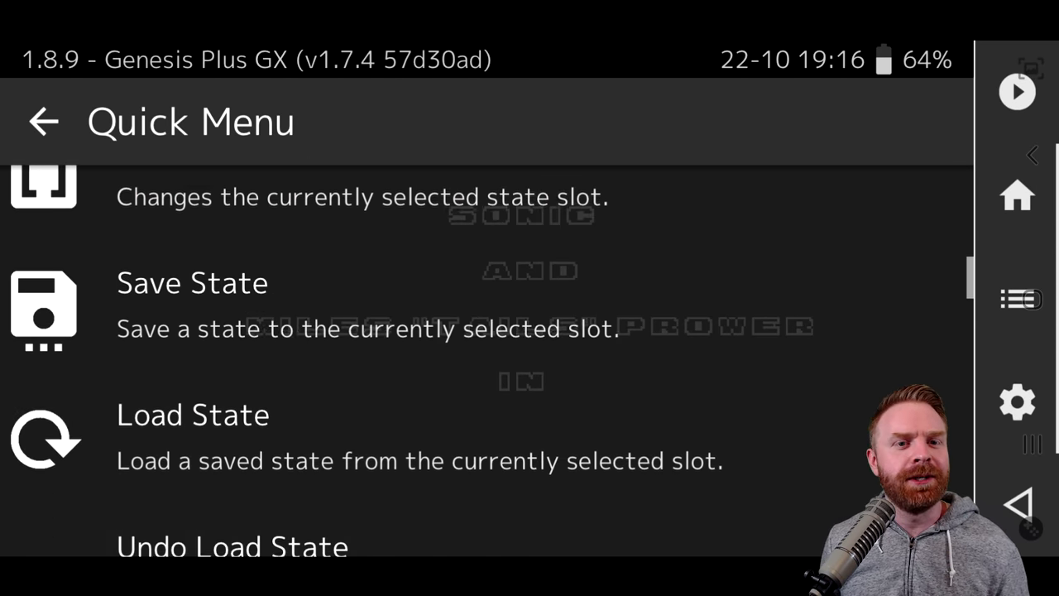
{"action": "scroll", "scroll_direction": "down", "scroll_amount": 3}
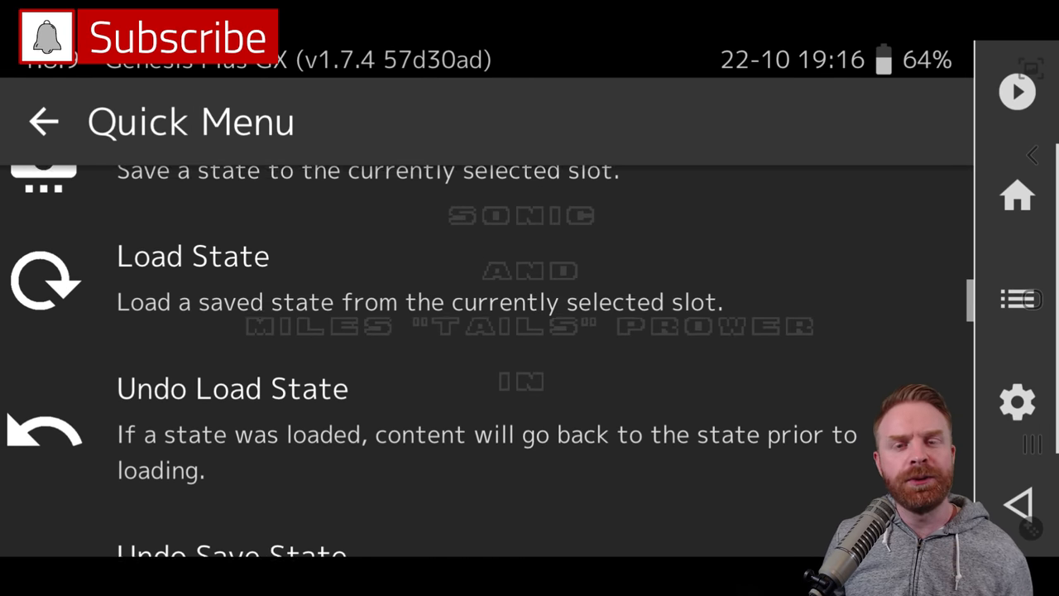
{"action": "scroll", "scroll_direction": "down", "scroll_amount": 3}
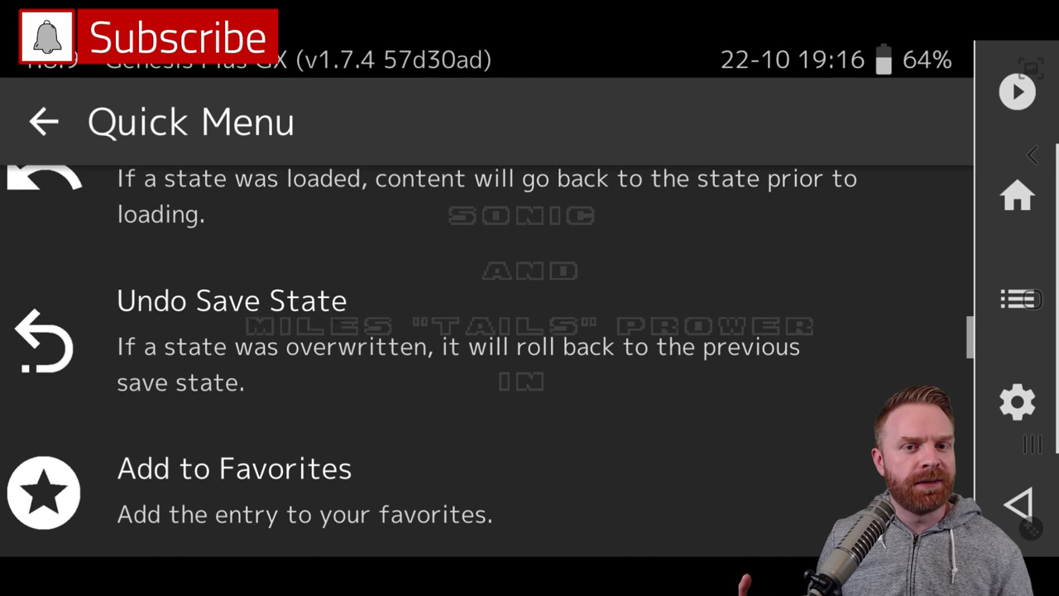
{"action": "scroll", "scroll_direction": "down", "scroll_amount": 3}
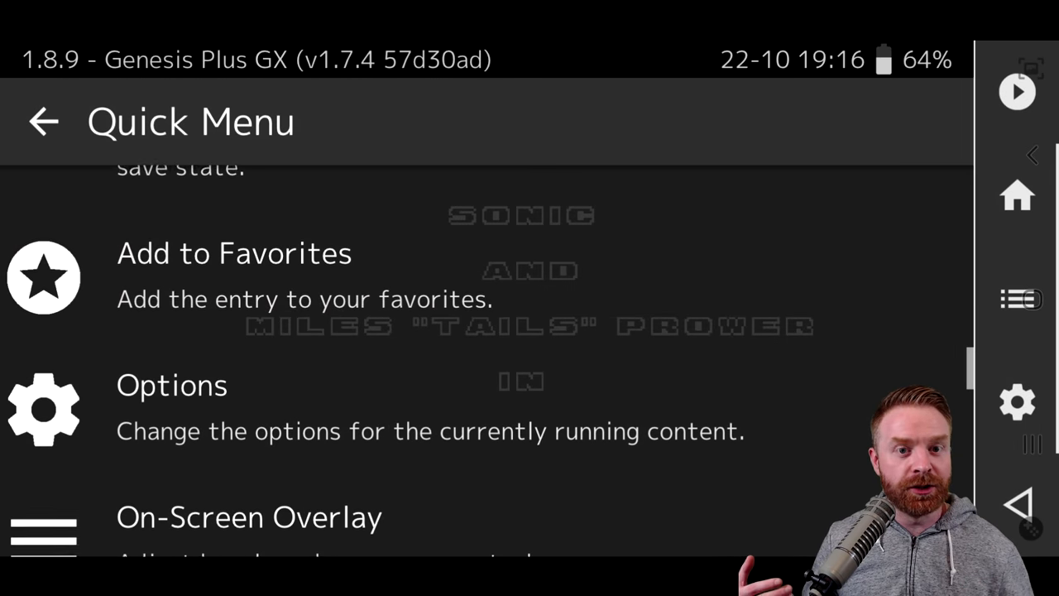
{"action": "scroll", "scroll_direction": "down", "scroll_amount": 3}
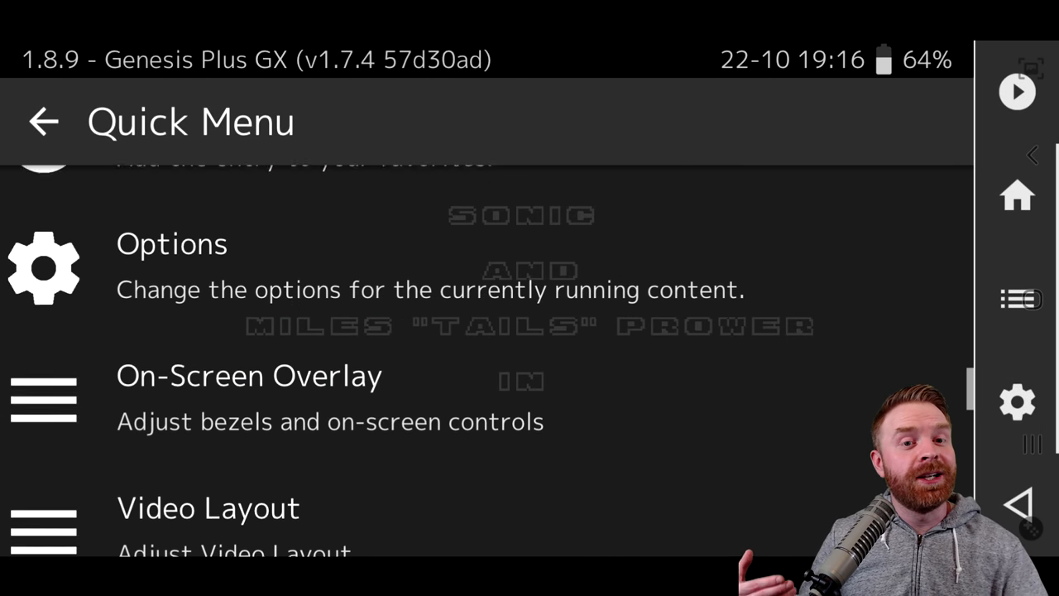
{"action": "scroll", "scroll_direction": "down", "scroll_amount": 3}
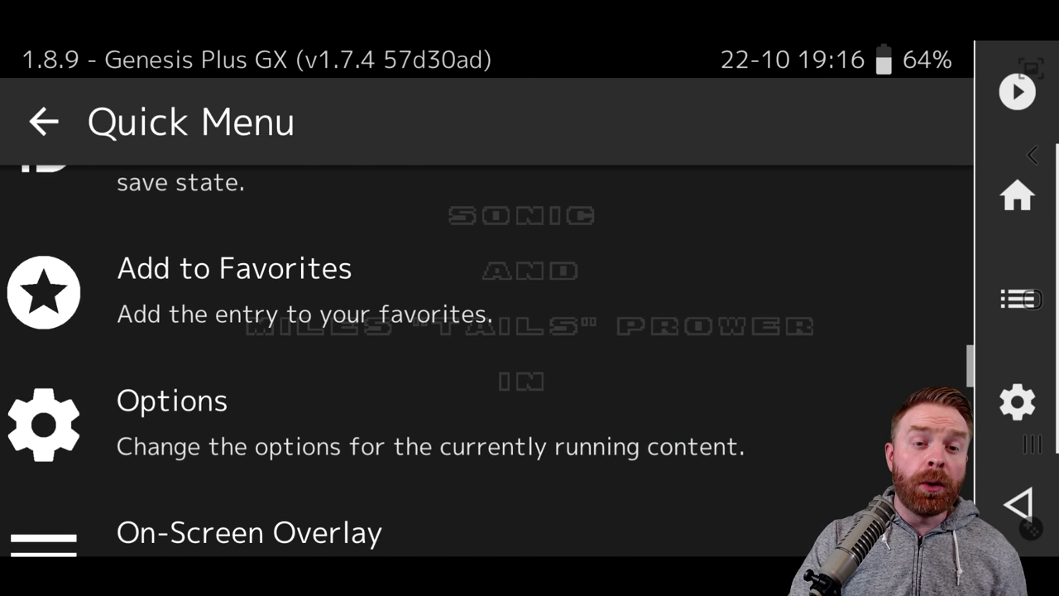
Step: Browse Sonic 2's core options: System Hardware, System Region, Cartridge Lock-On
{"action": "left_click", "coordinate": [172, 400]}
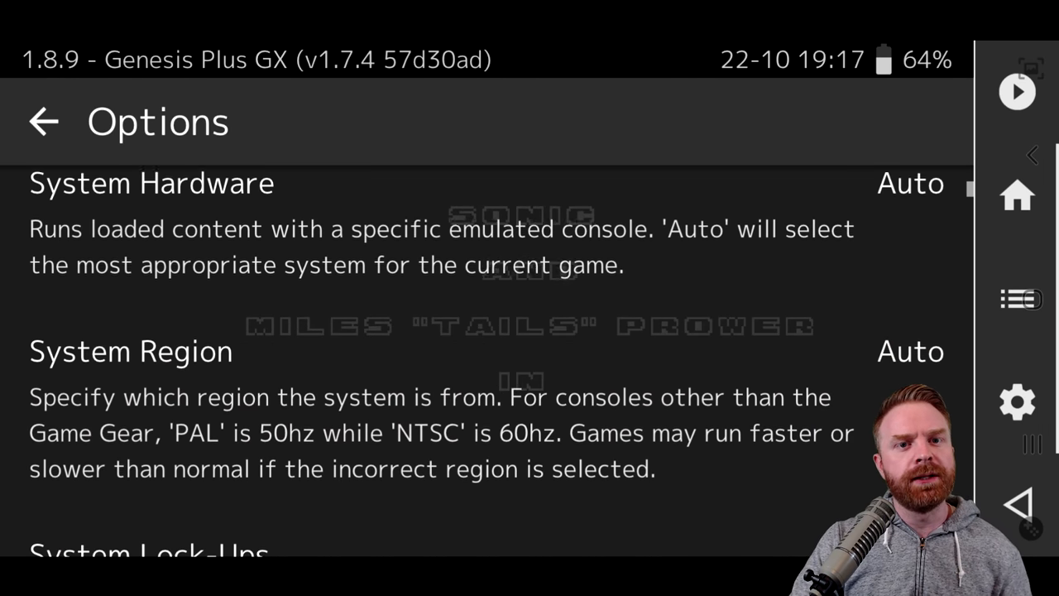
{"action": "scroll", "scroll_direction": "down", "scroll_amount": 3}
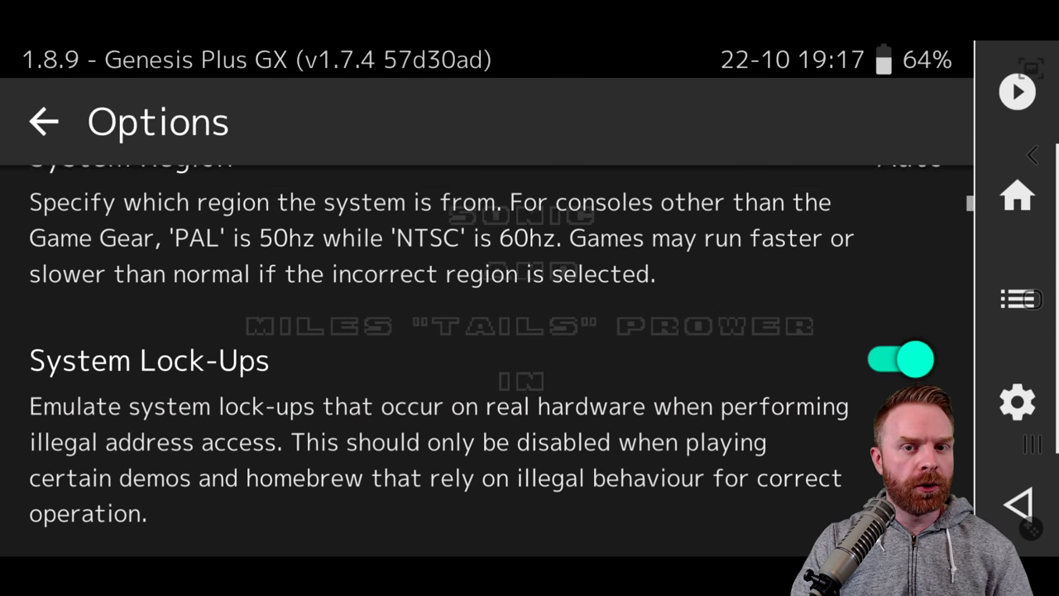
{"action": "scroll", "scroll_direction": "down", "scroll_amount": 3}
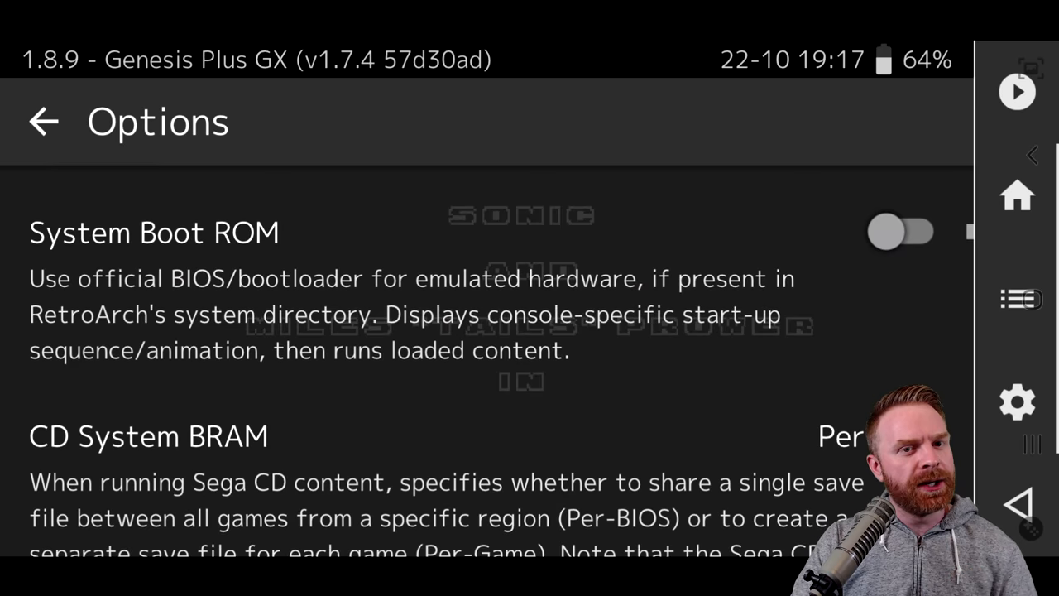
{"action": "scroll", "scroll_direction": "down", "scroll_amount": 3}
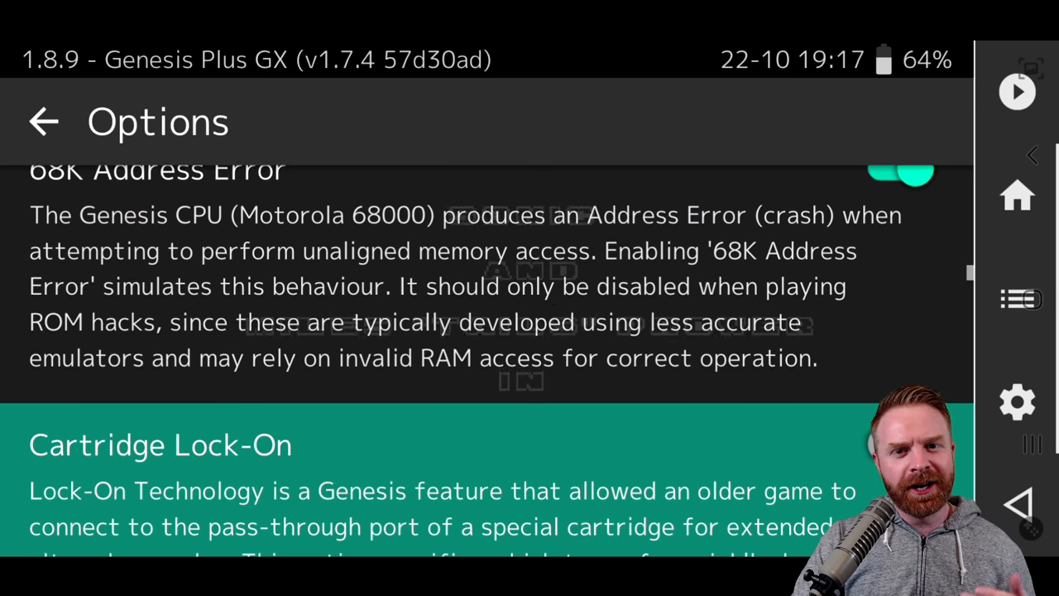
{"action": "scroll", "scroll_direction": "down", "scroll_amount": 3}
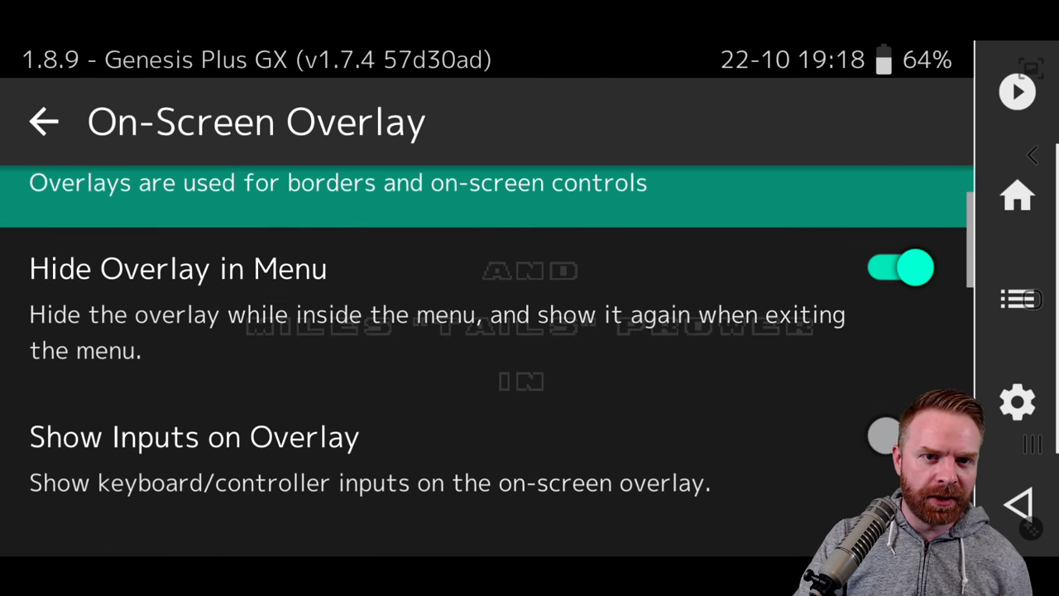
Step: For the Overlay Preset, browse overlays/gamepads down into the genesis folder
{"action": "scroll", "scroll_direction": "down", "scroll_amount": 3}
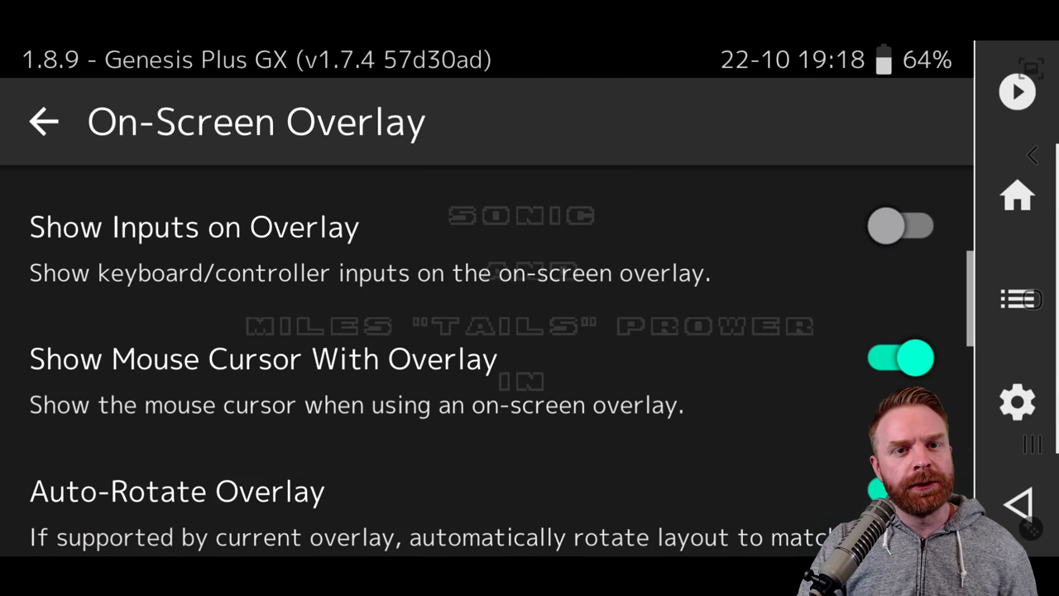
{"action": "scroll", "scroll_direction": "down", "scroll_amount": 3}
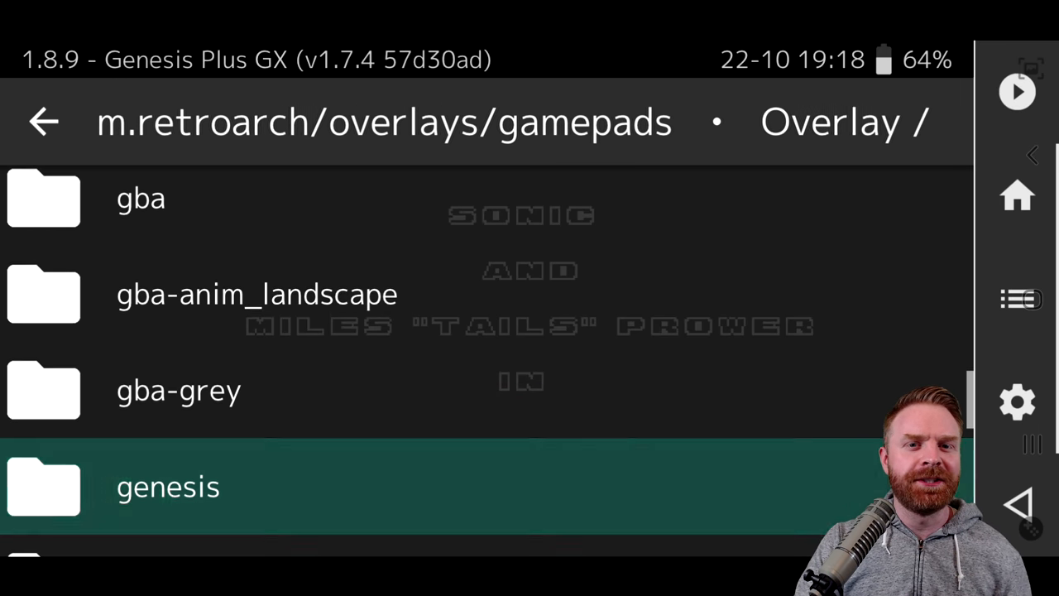
{"action": "scroll", "scroll_direction": "down", "scroll_amount": 3}
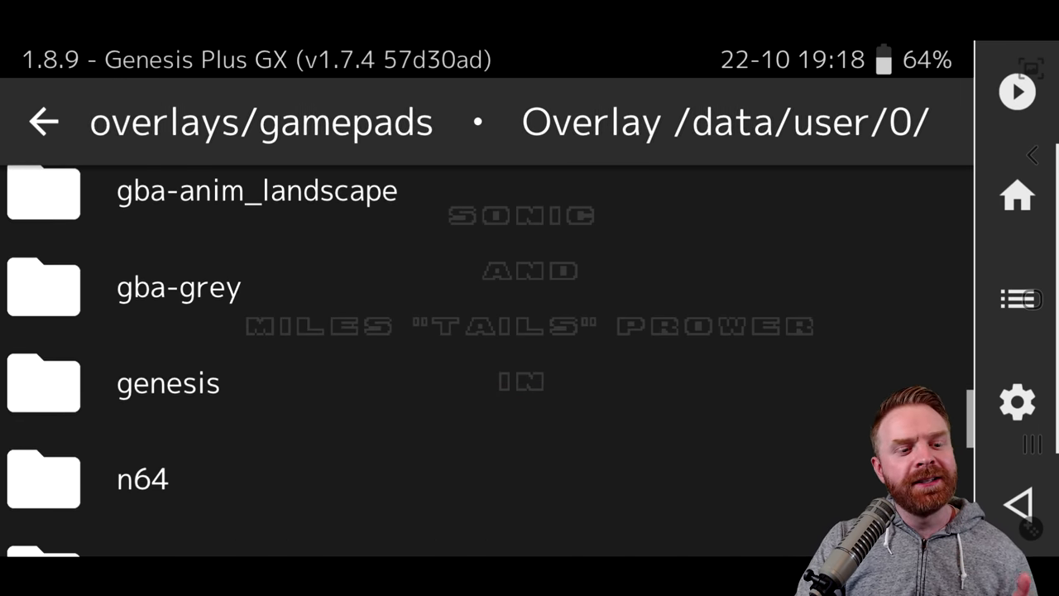
{"action": "left_click", "coordinate": [167, 382]}
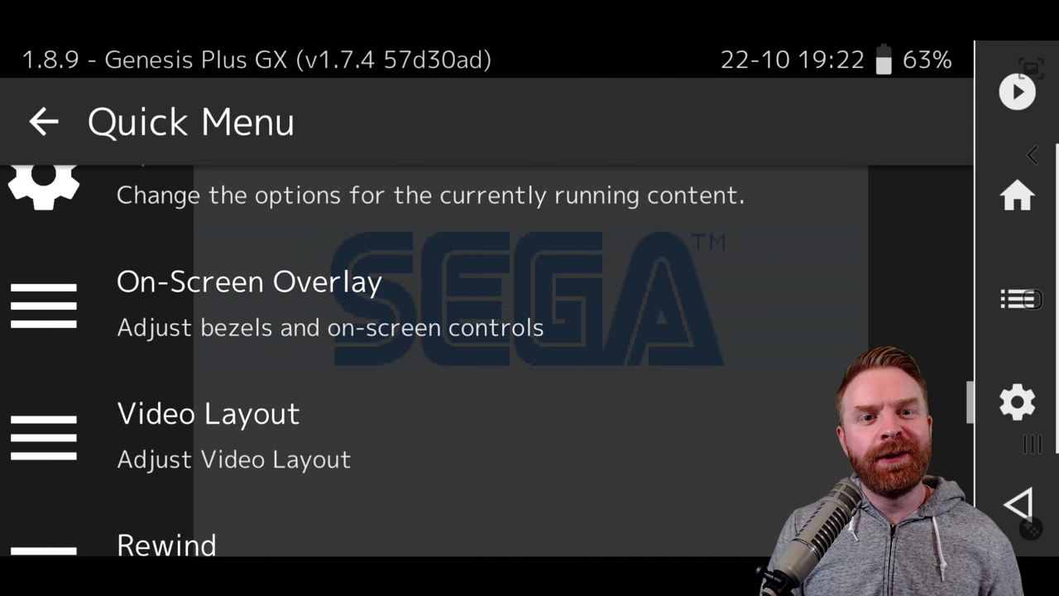
Step: Enable Rewind Support, resume Sonic 2 and rewind gameplay from the overlay button
{"action": "scroll", "scroll_direction": "down", "scroll_amount": 3}
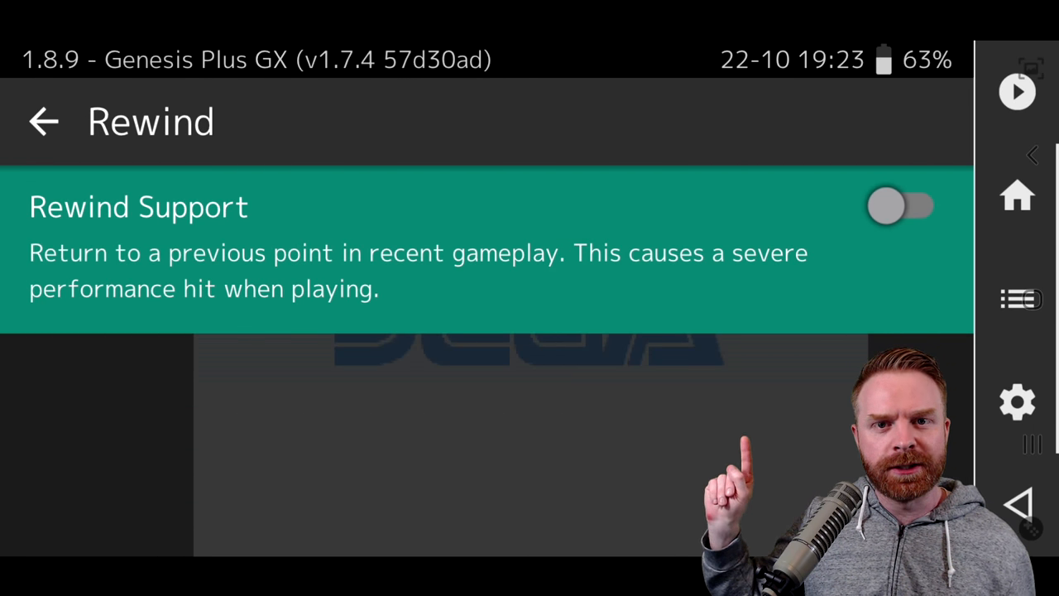
{"action": "left_click", "coordinate": [900, 205]}
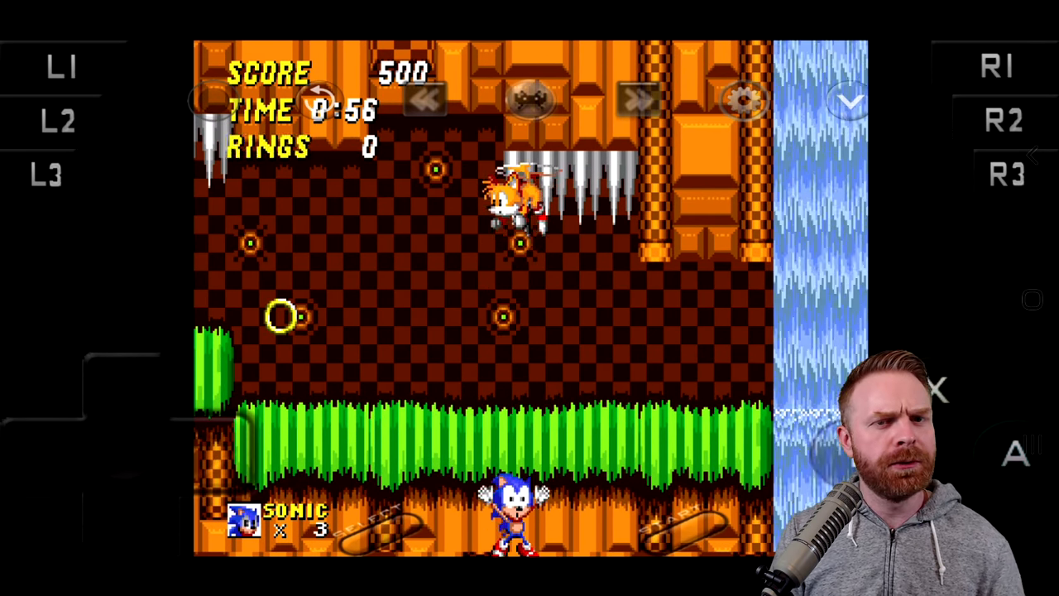
{"action": "left_click", "coordinate": [979, 120]}
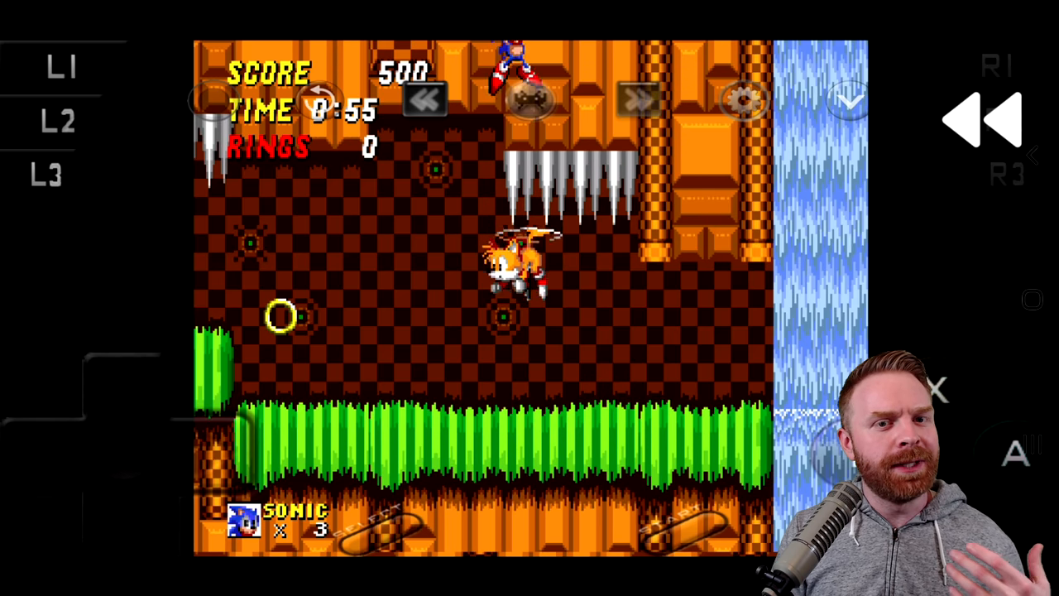